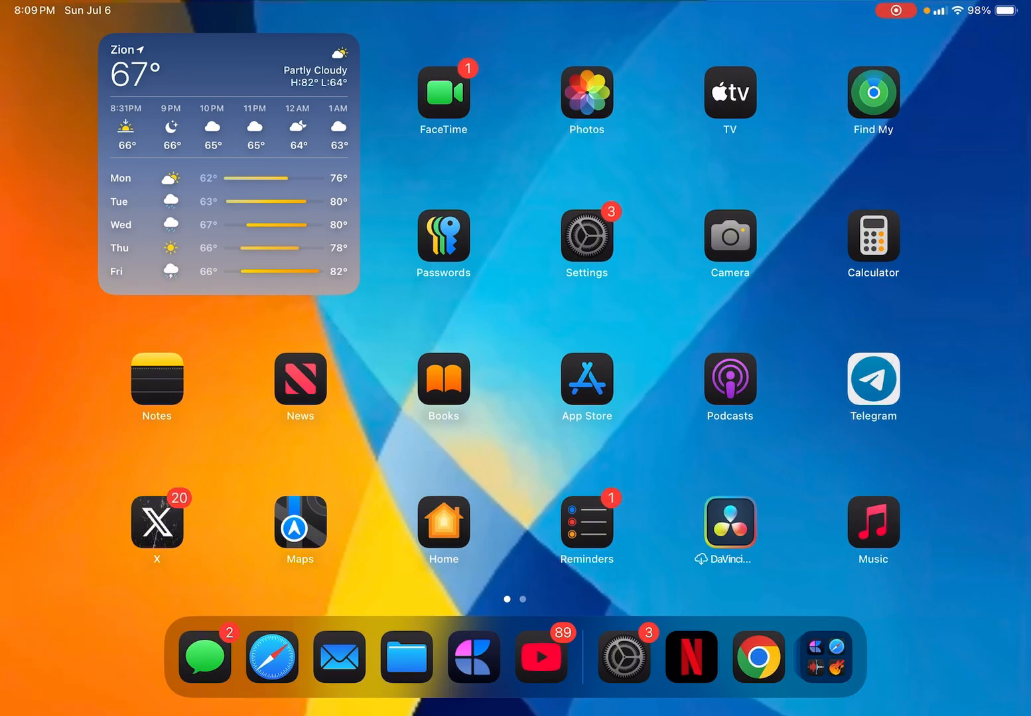
Bring up Multitasking & Gestures in Settings with Split View & Slide Over and PiP options shown.
{"action": "left_click", "coordinate": [586, 235]}
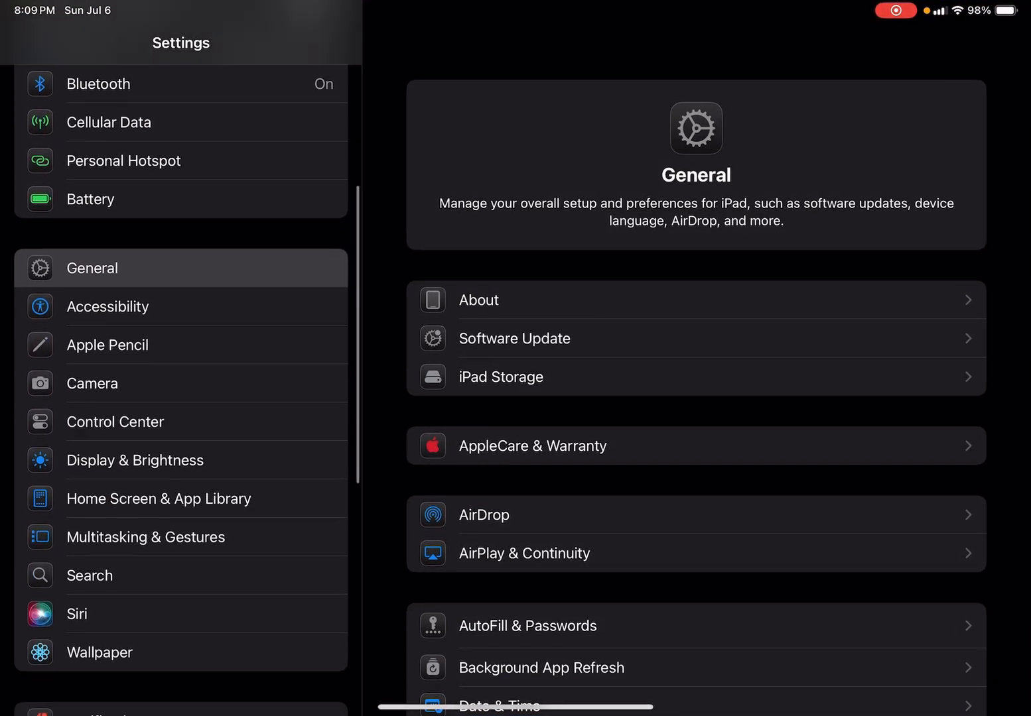
{"action": "scroll", "scroll_direction": "up", "scroll_amount": 3}
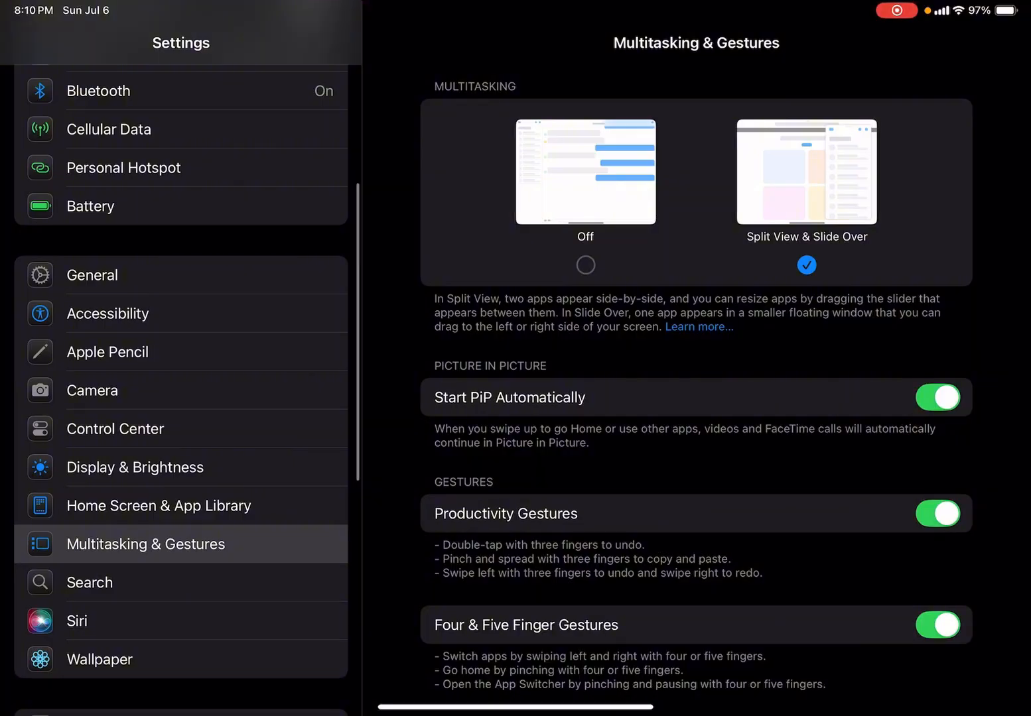
Go back to the General settings overview from the Multitasking options.
{"action": "scroll", "scroll_direction": "down", "scroll_amount": 3}
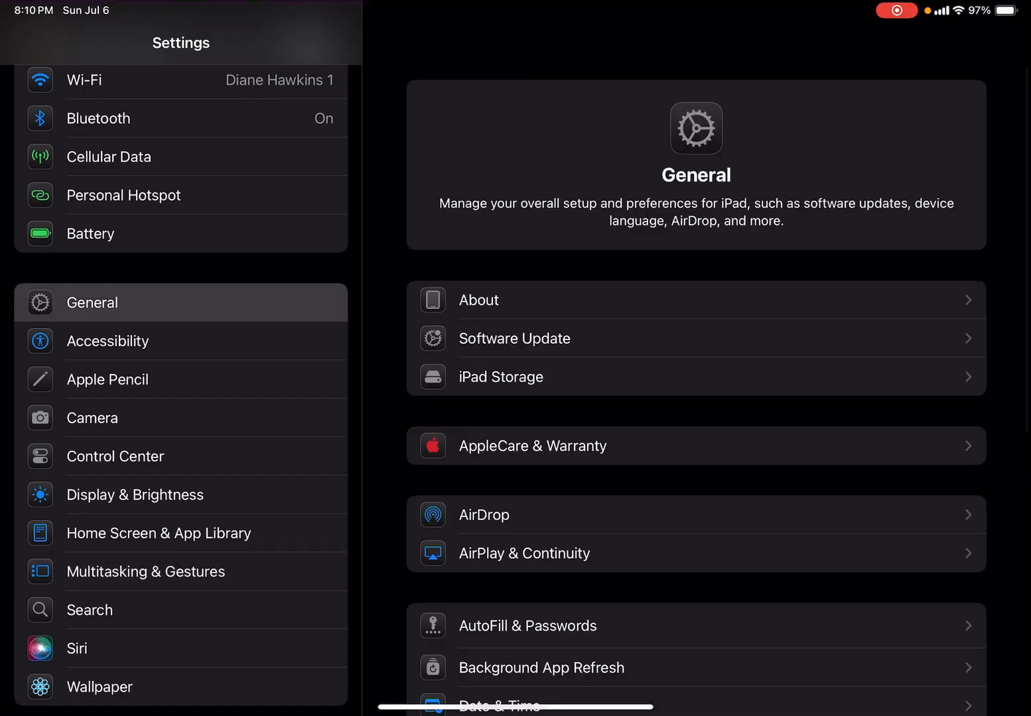
{"action": "left_click", "coordinate": [478, 300]}
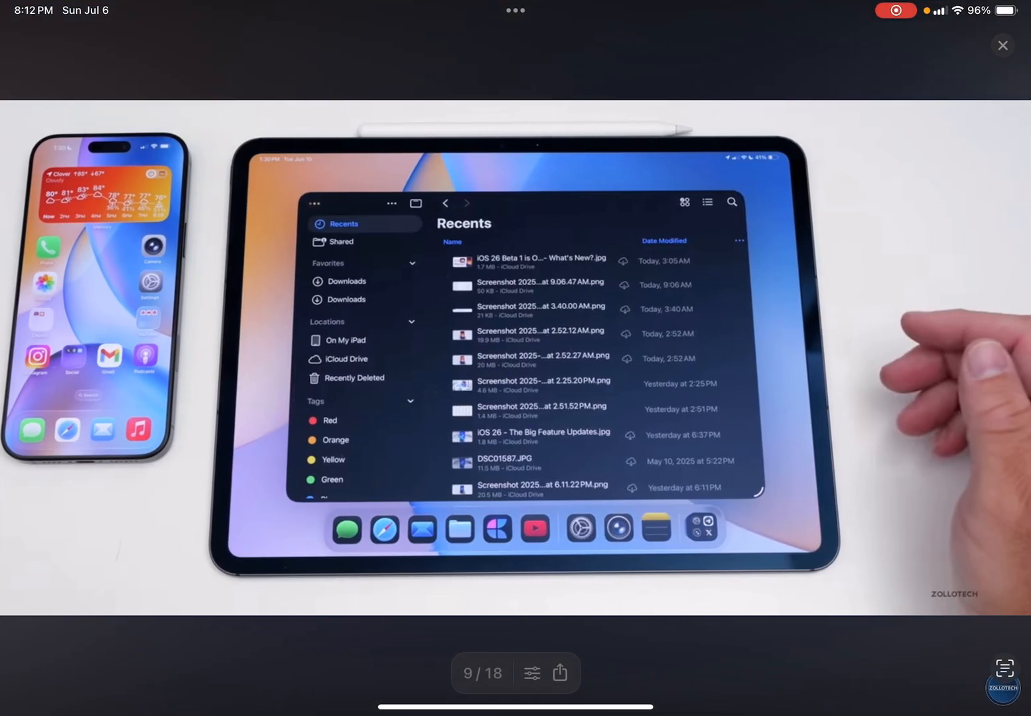
Close the iPad windowing photo viewer, heading back toward the About page in Settings.
{"action": "left_click", "coordinate": [1001, 46]}
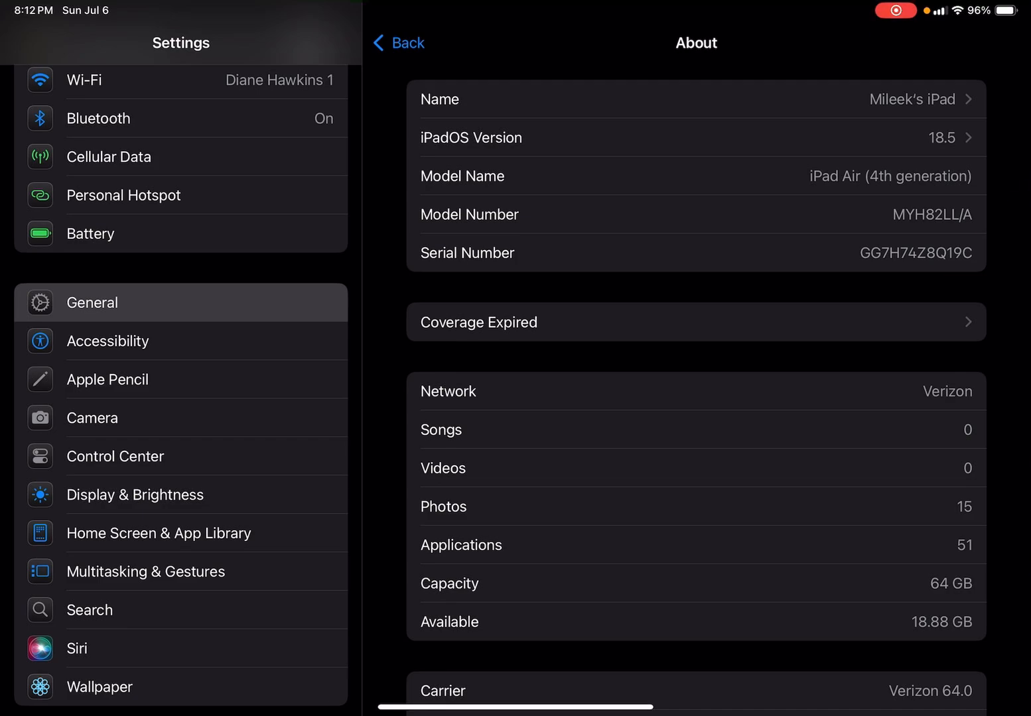
Go back from About to General, then return to the Home Screen.
{"action": "left_click", "coordinate": [397, 43]}
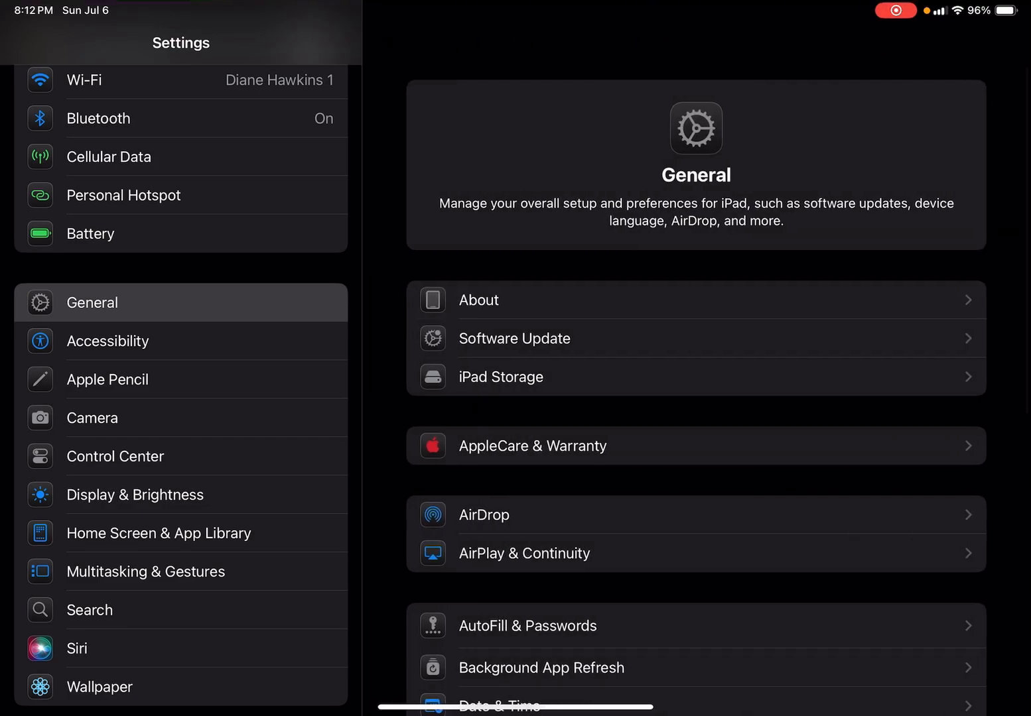
{"action": "key", "text": "home"}
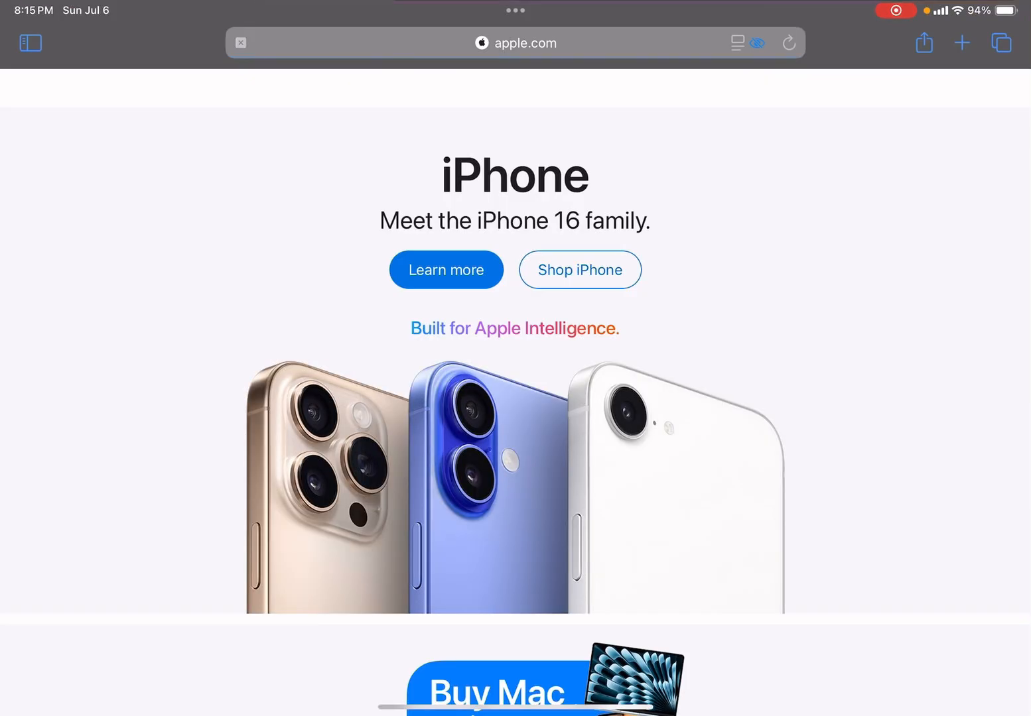
{"action": "scroll", "scroll_direction": "up", "scroll_amount": 3}
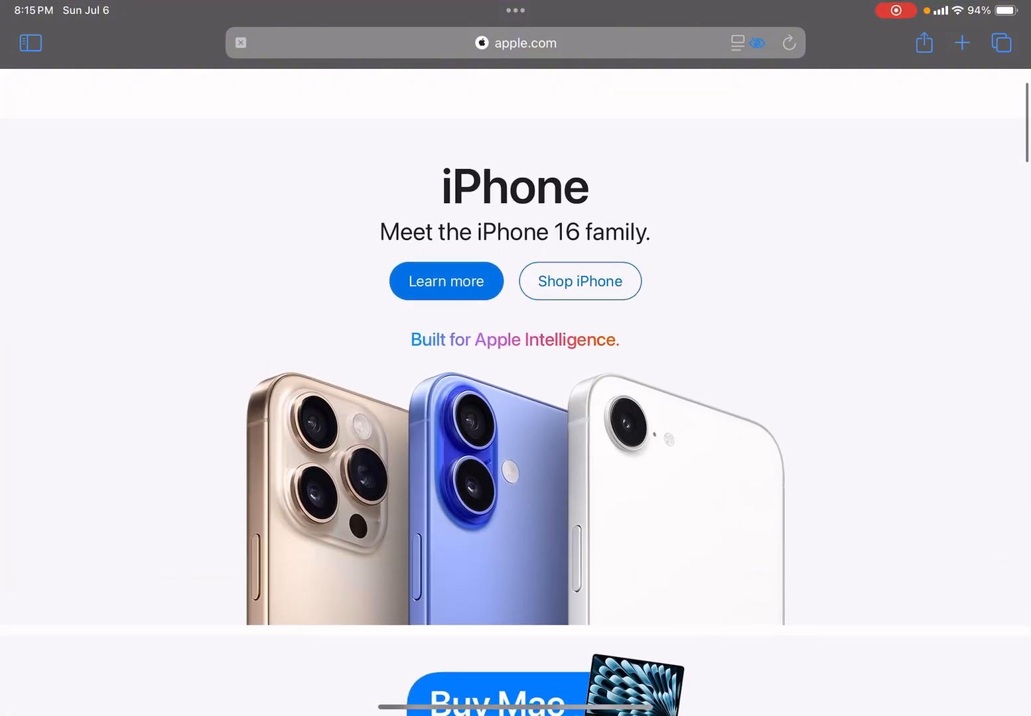
{"action": "scroll", "scroll_direction": "down", "scroll_amount": 3}
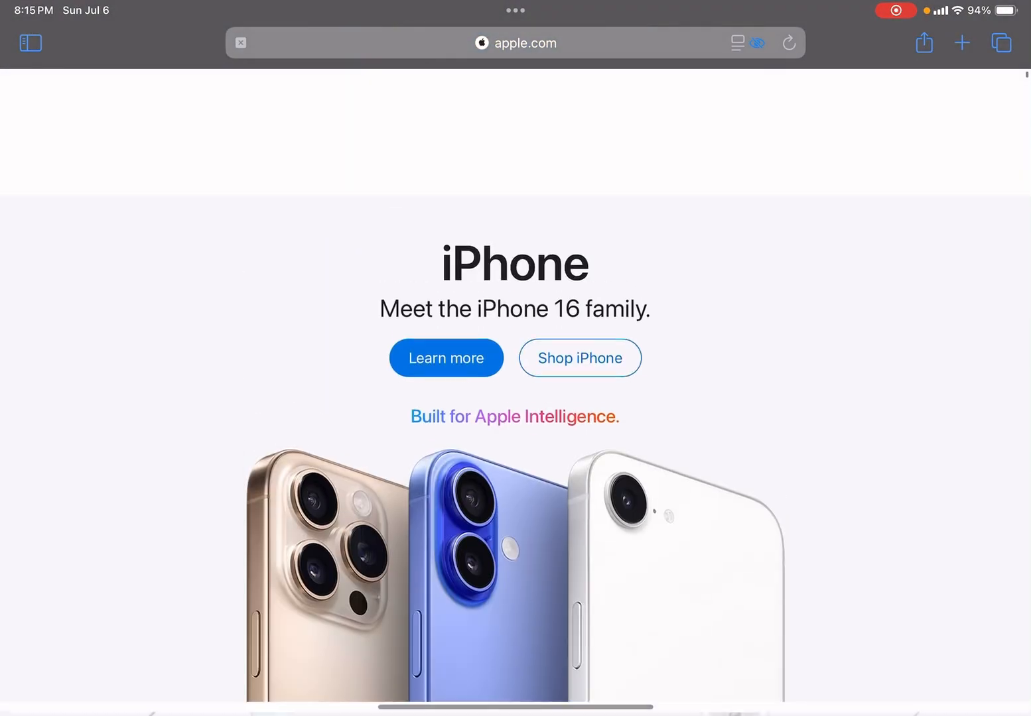
{"action": "scroll", "scroll_direction": "down", "scroll_amount": 3}
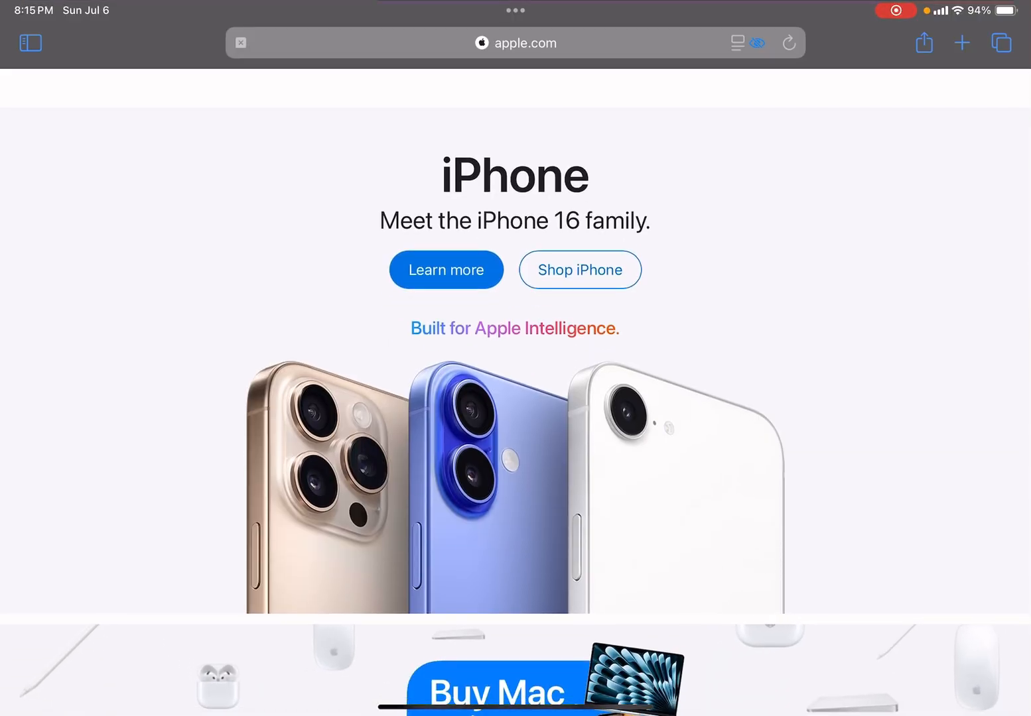
{"action": "scroll", "scroll_direction": "down", "scroll_amount": 3}
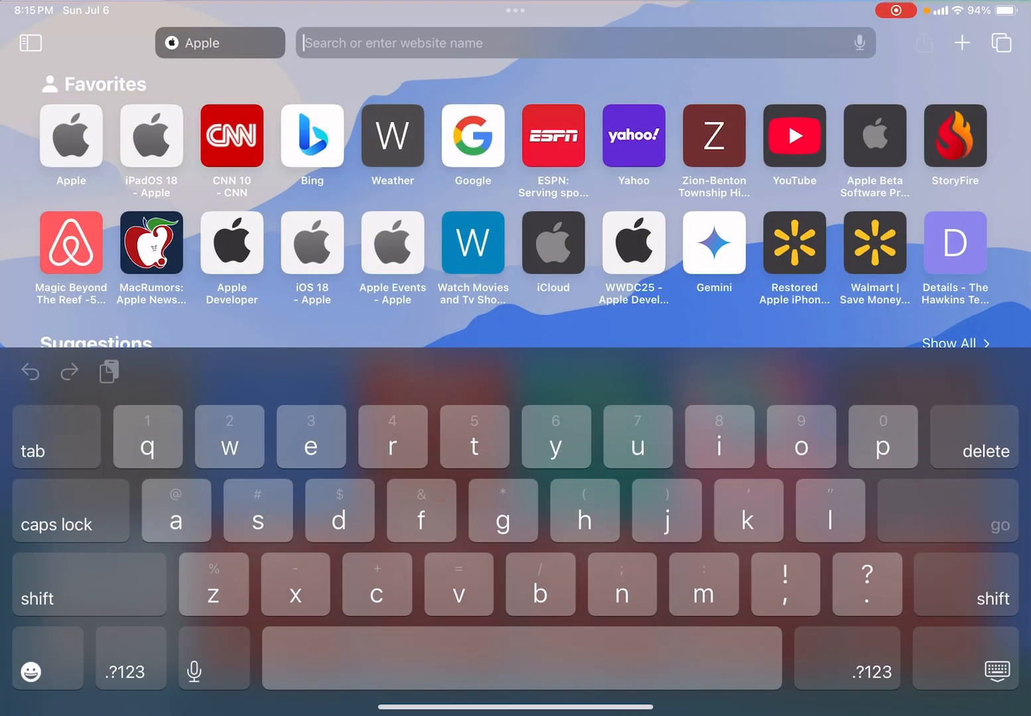
Search "ipados 26" and land on Apple's iPadOS 26 Preview page.
{"action": "type", "text": "i"}
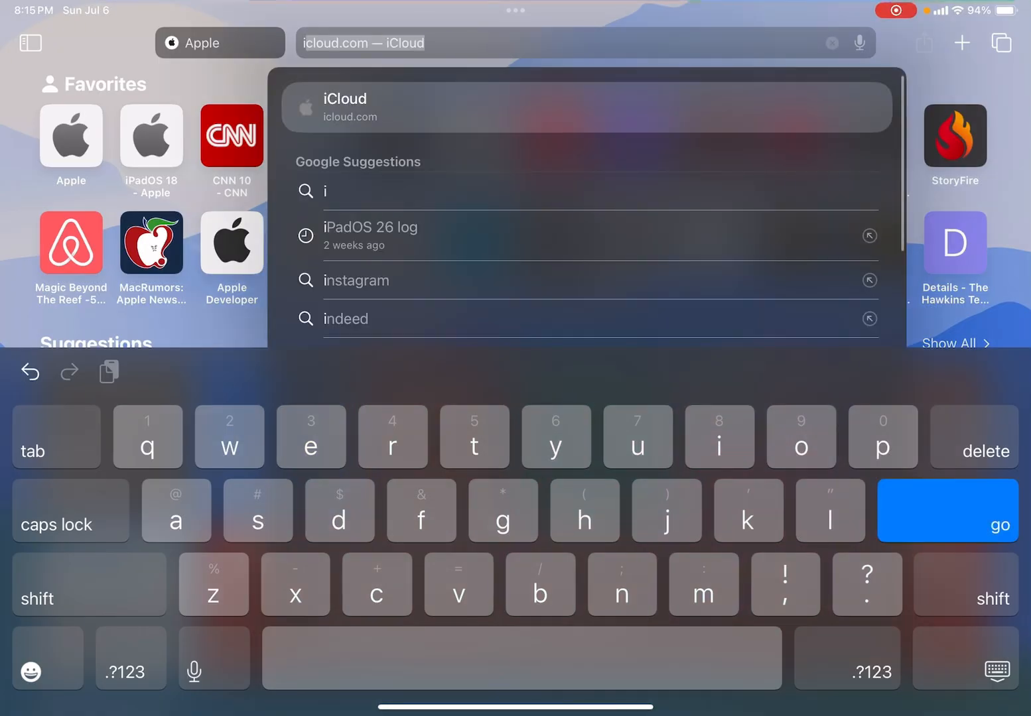
{"action": "type", "text": "pa"}
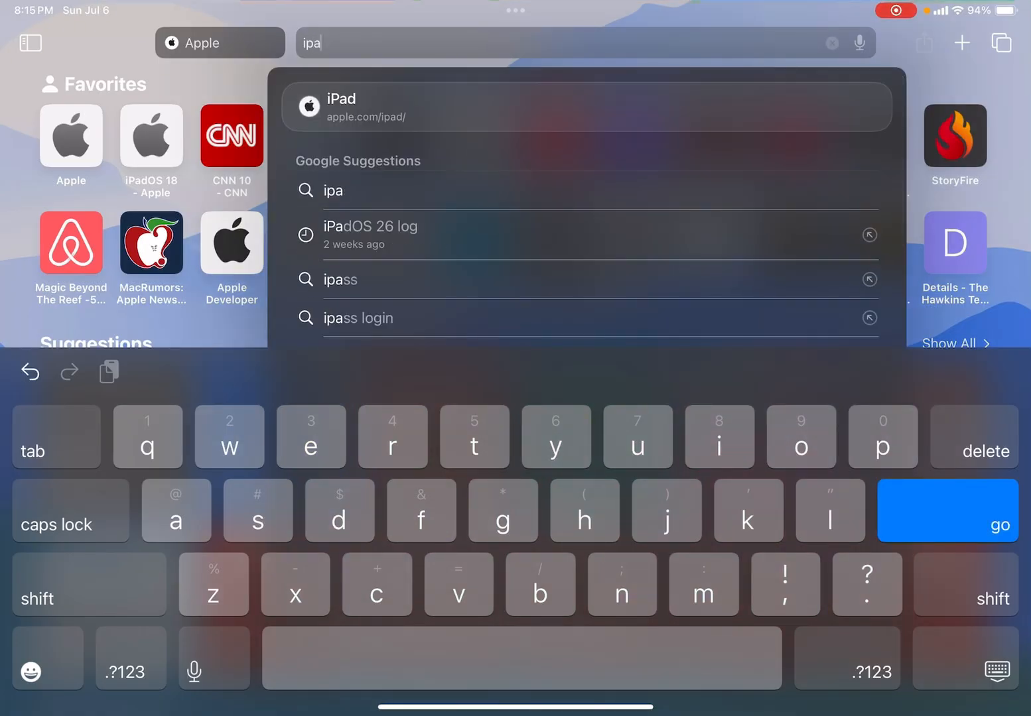
{"action": "type", "text": "do"}
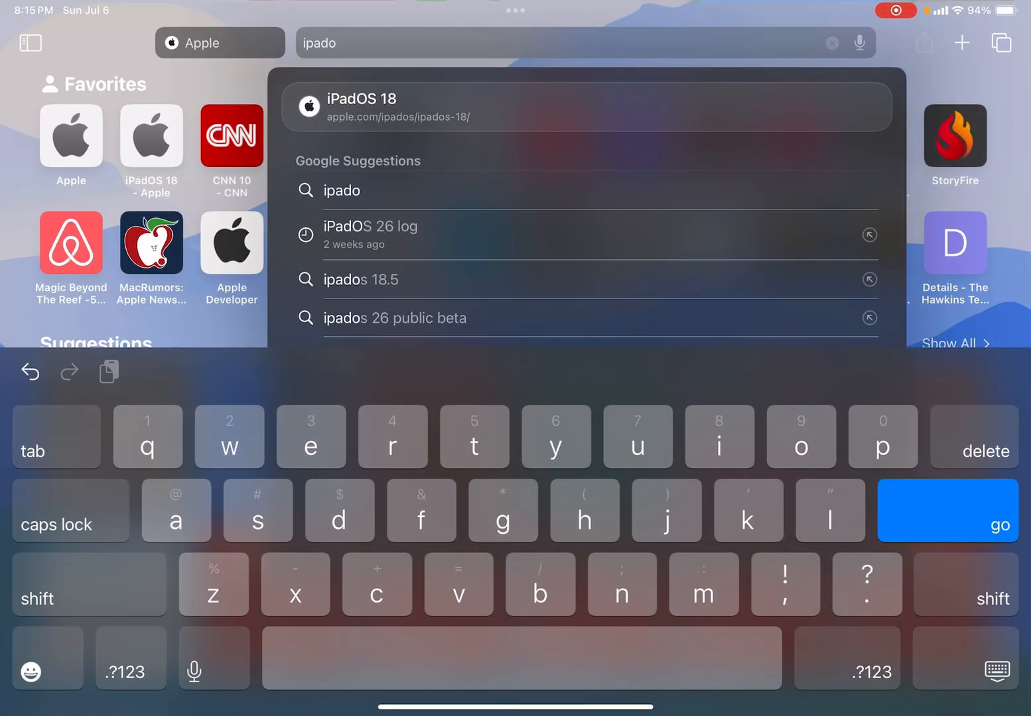
{"action": "type", "text": "s"}
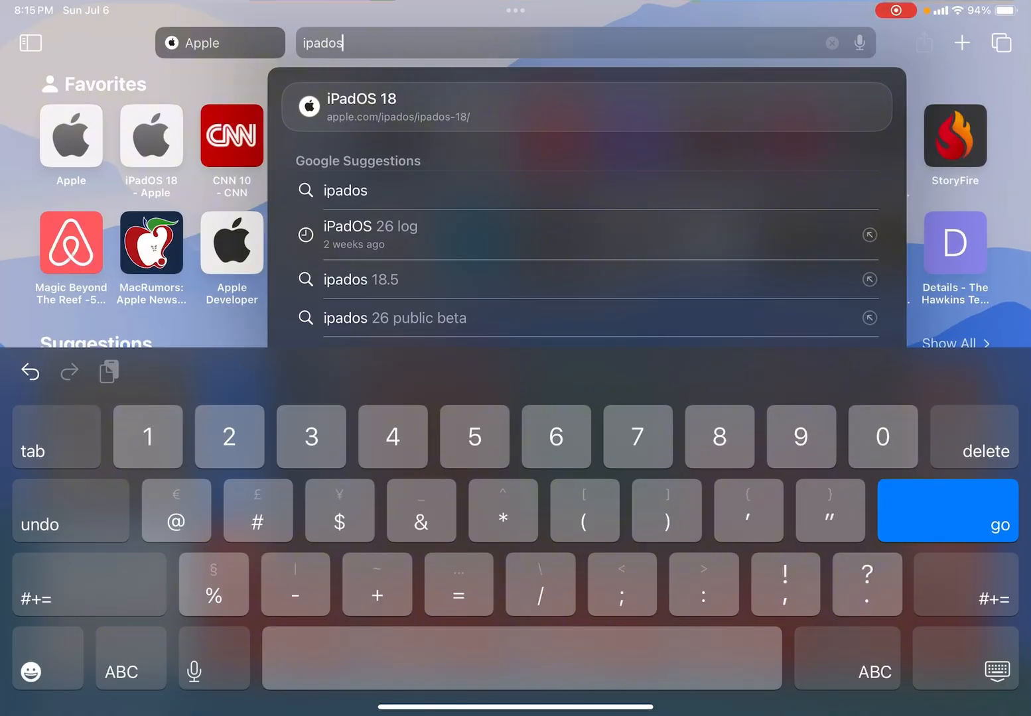
{"action": "type", "text": "26"}
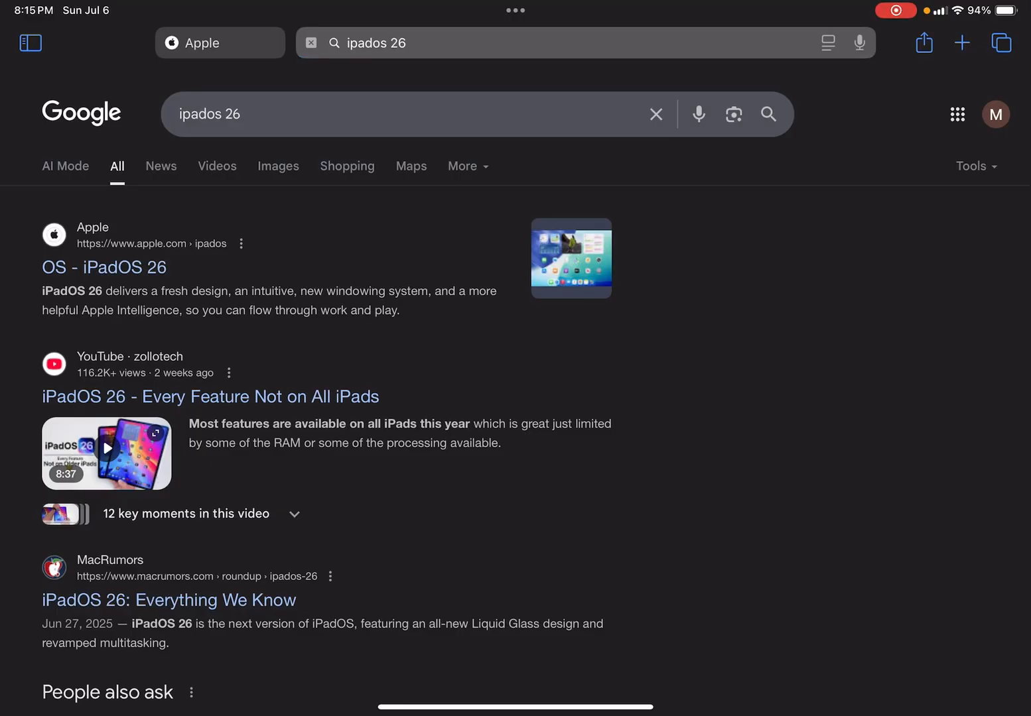
{"action": "left_click", "coordinate": [103, 267]}
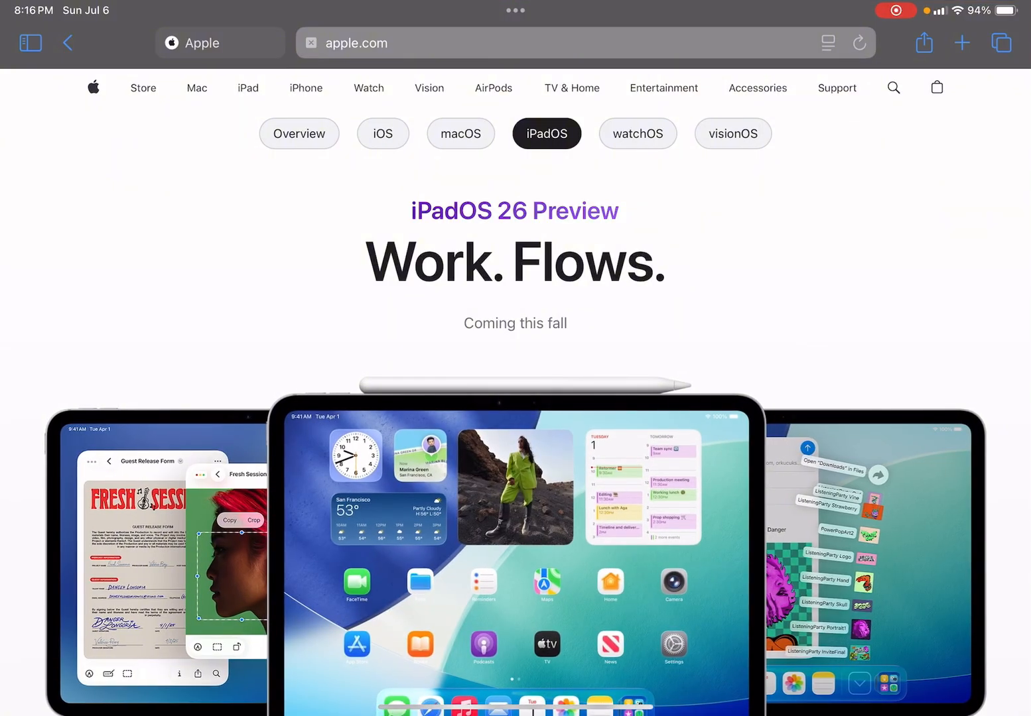
Bookmark Apple's iPadOS 26 page into Favorites via the Share sheet.
{"action": "scroll", "scroll_direction": "down", "scroll_amount": 3}
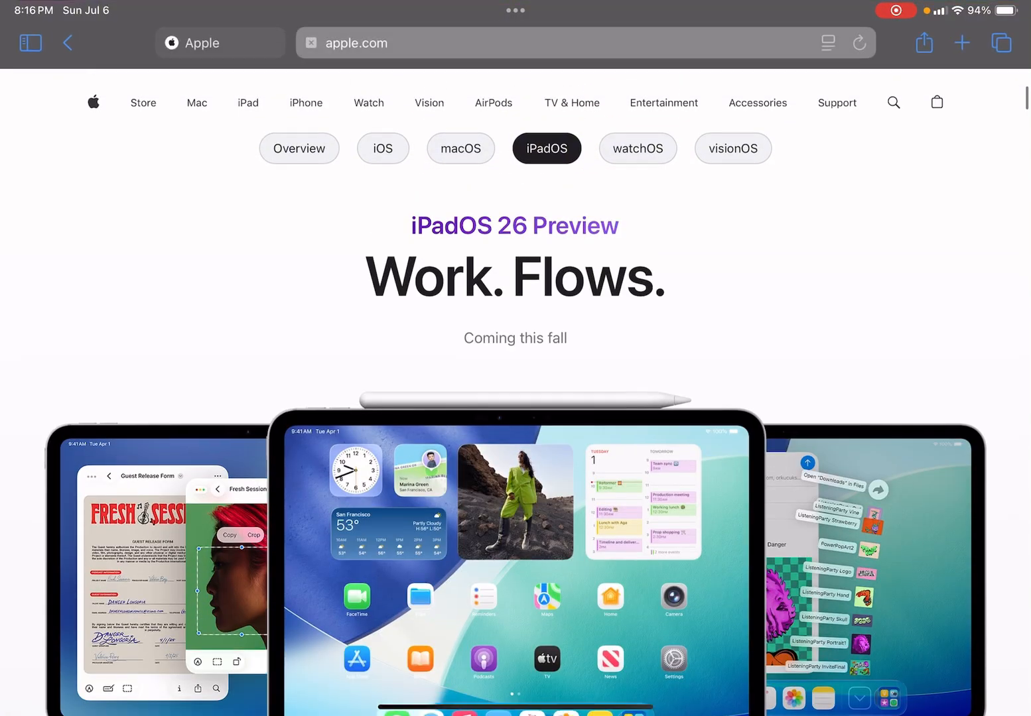
{"action": "left_click", "coordinate": [922, 43]}
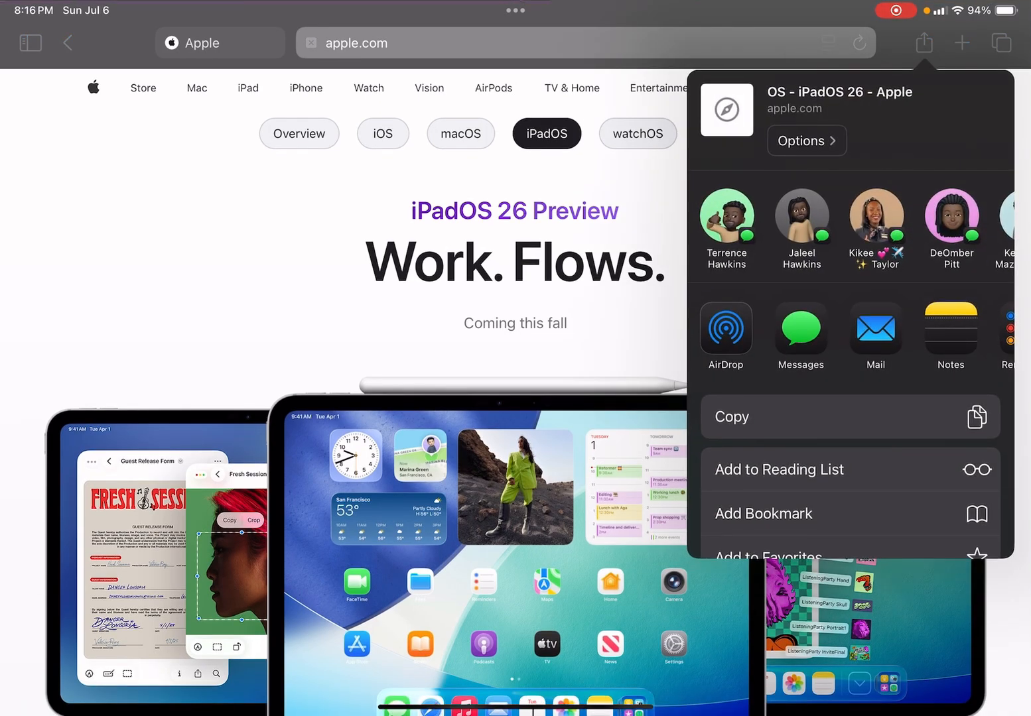
{"action": "left_click", "coordinate": [763, 513]}
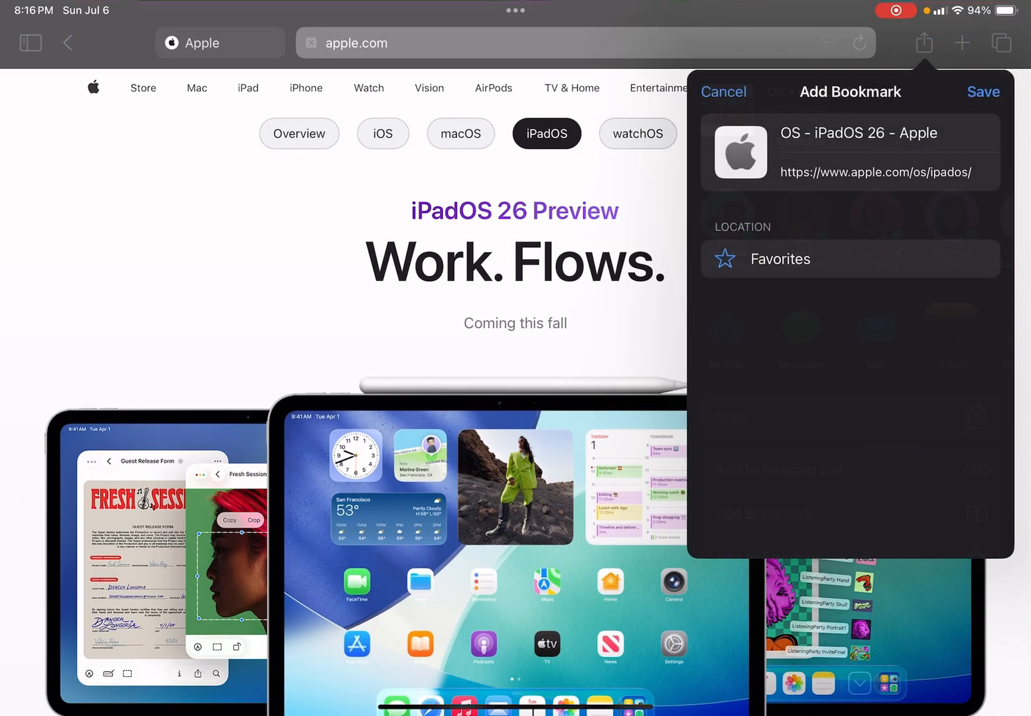
{"action": "left_click", "coordinate": [723, 91]}
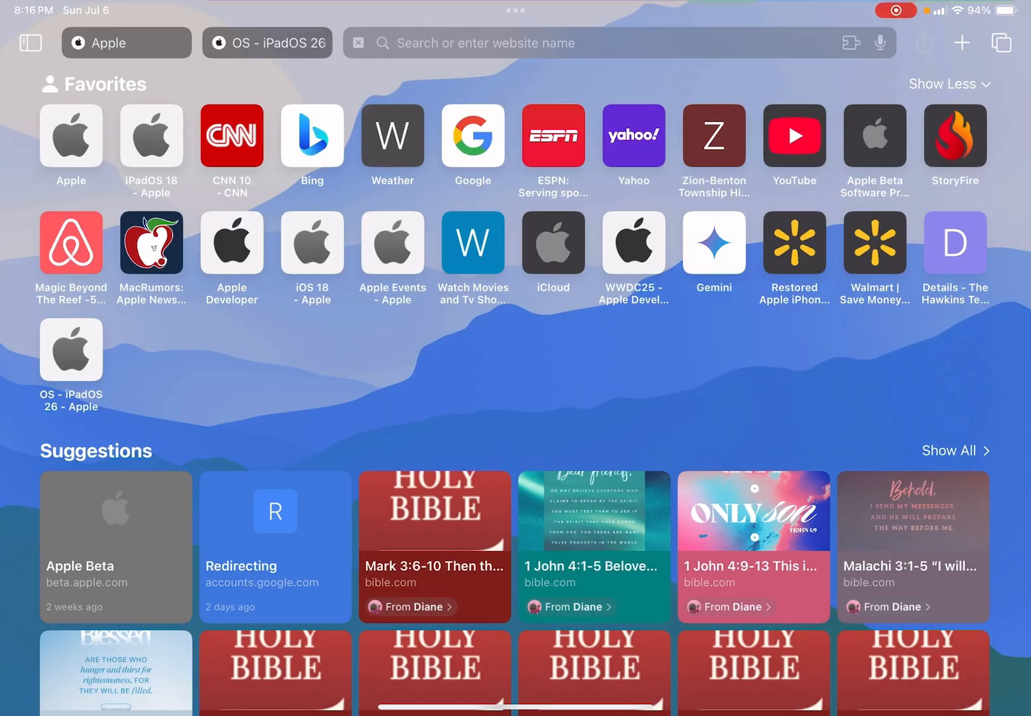
Return to the OS - iPadOS 26 - Apple tab from the tab overview and scroll the page.
{"action": "left_click", "coordinate": [1001, 43]}
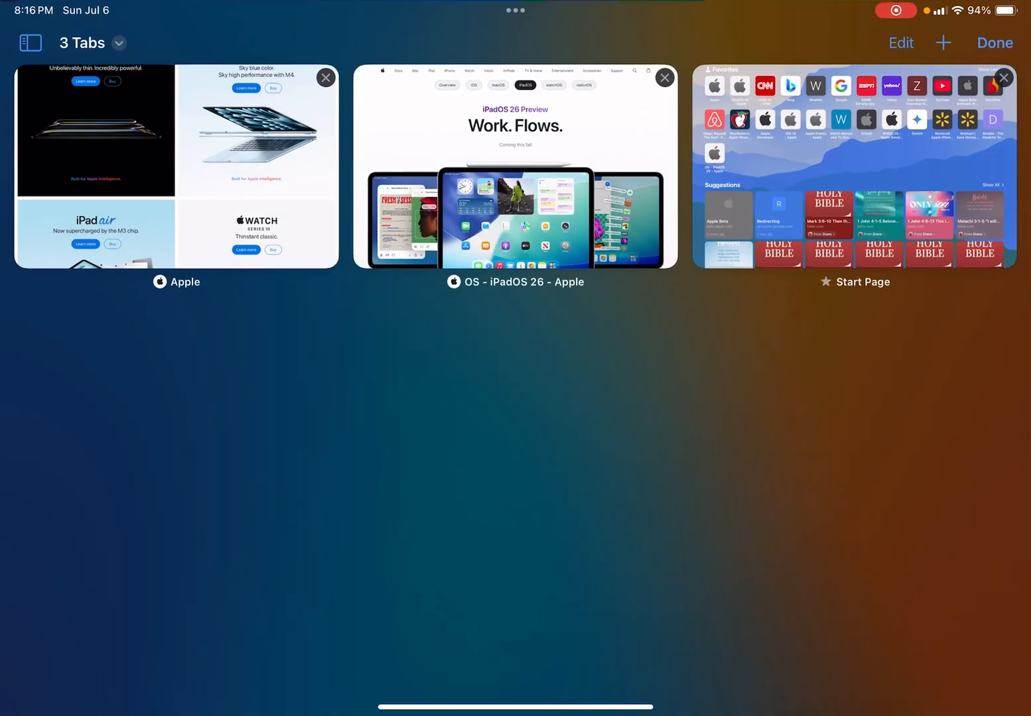
{"action": "left_click", "coordinate": [515, 169]}
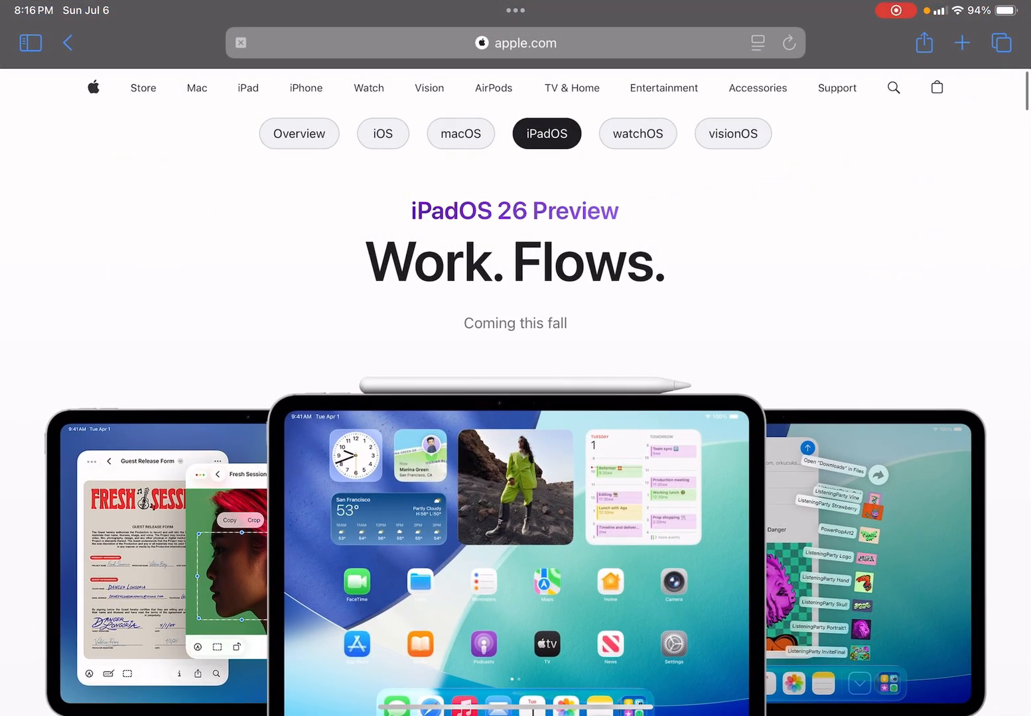
{"action": "scroll", "scroll_direction": "down", "scroll_amount": 3}
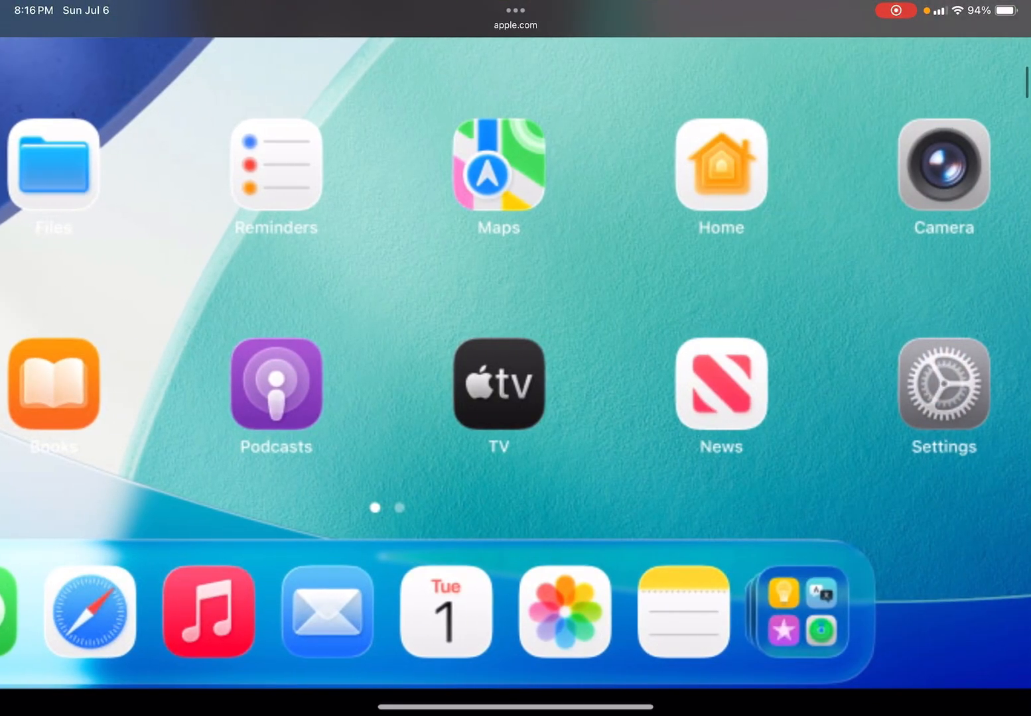
{"action": "scroll", "scroll_direction": "right", "scroll_amount": 3}
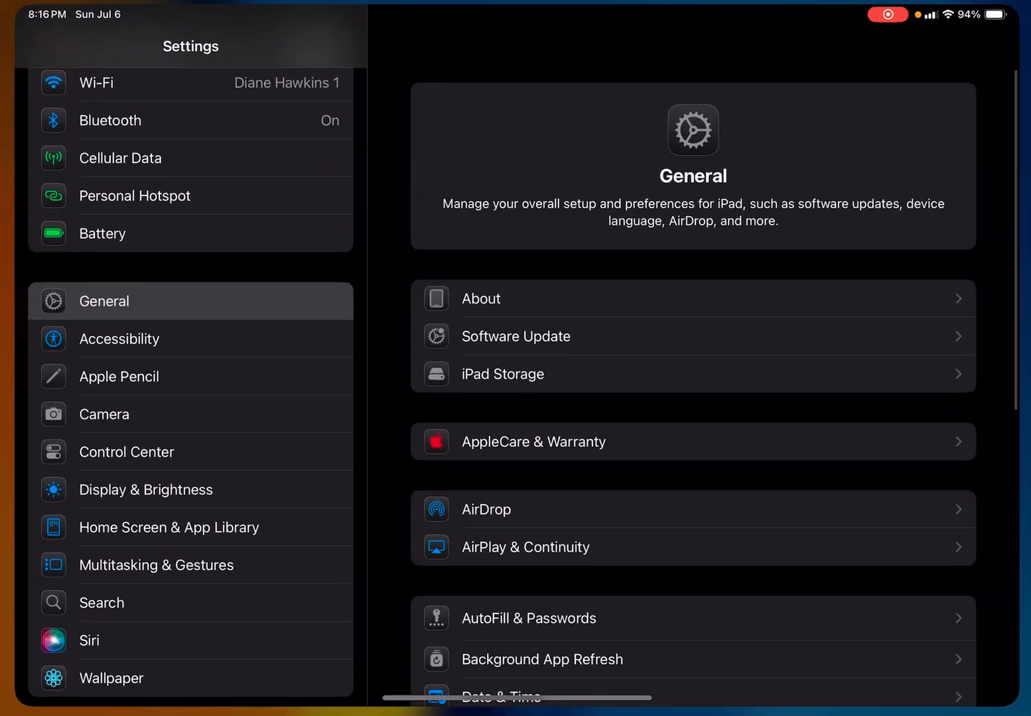
Check Software Update, confirm iPadOS 18.5 is up to date, and go back.
{"action": "left_click", "coordinate": [515, 336]}
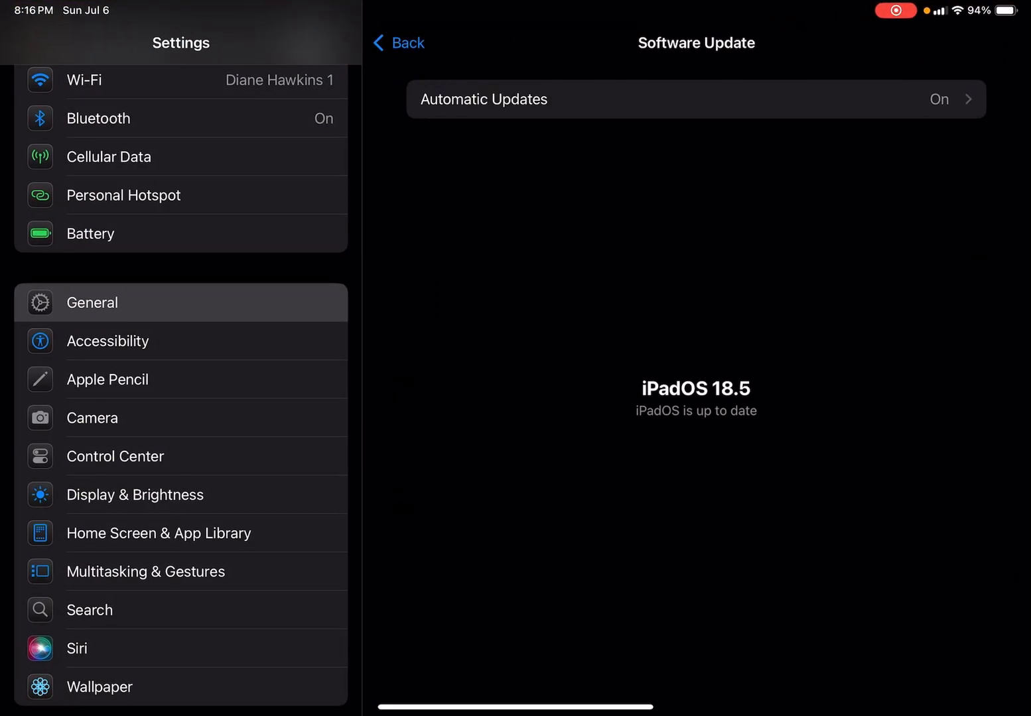
{"action": "scroll", "scroll_direction": "down", "scroll_amount": 3}
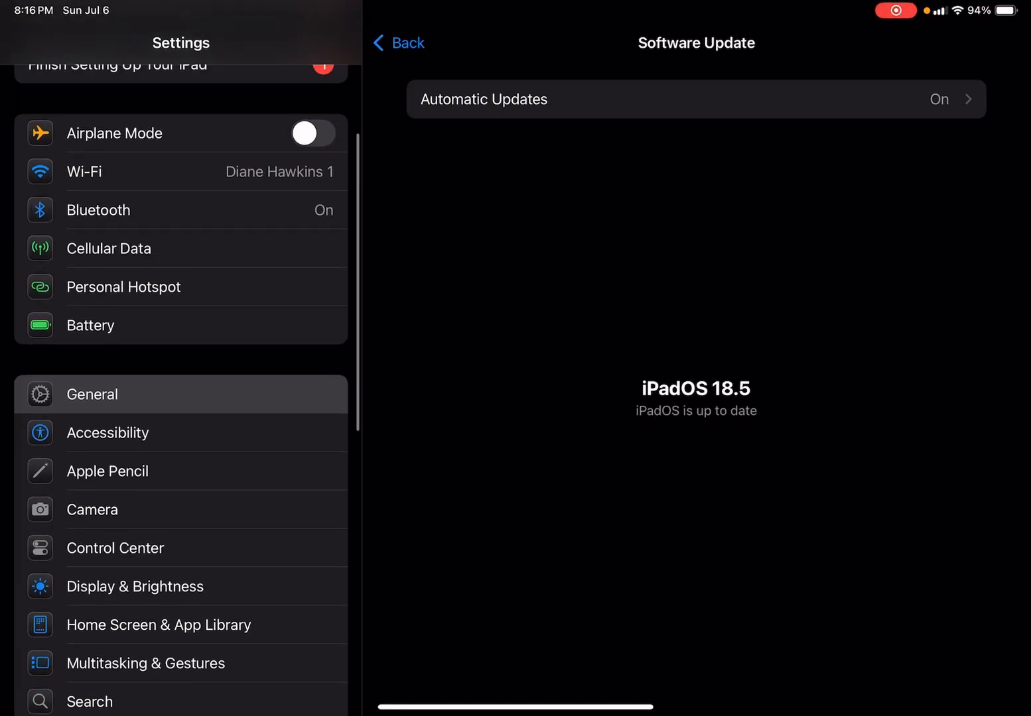
{"action": "scroll", "scroll_direction": "down", "scroll_amount": 3}
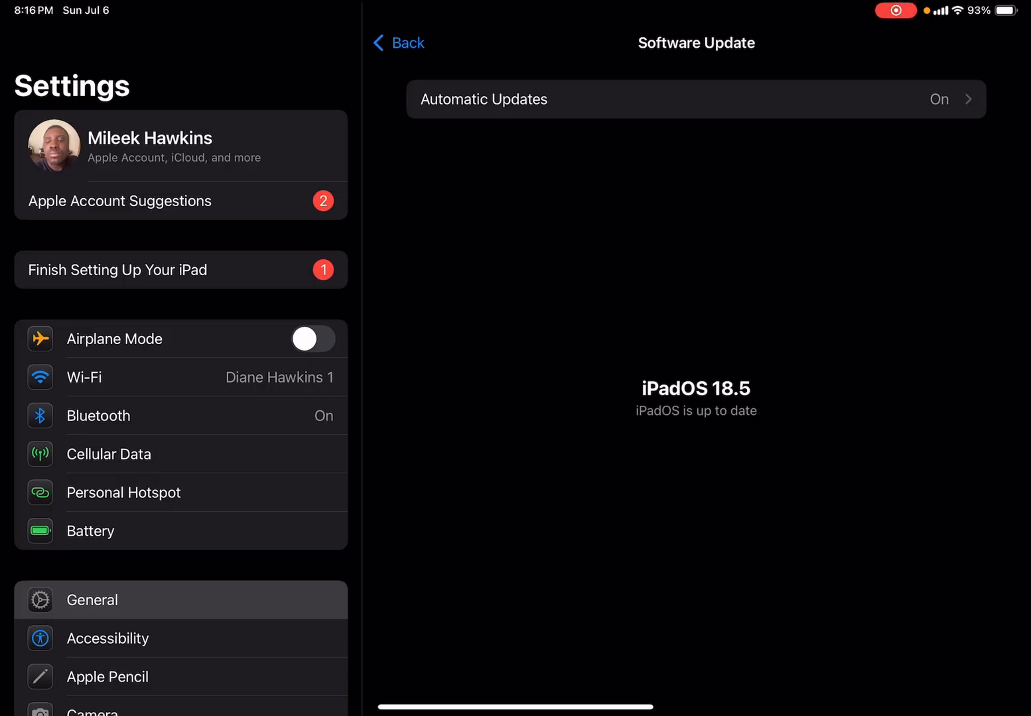
{"action": "left_click", "coordinate": [398, 42]}
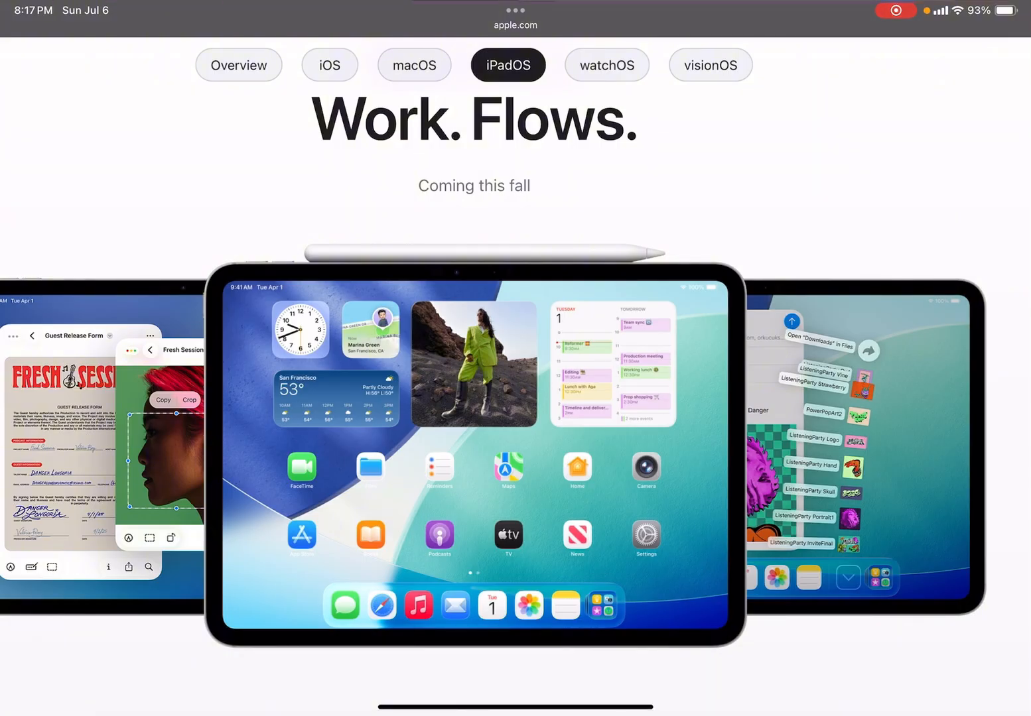
Scroll through the iPadOS 26 page's feature sections toward the Google results for "ipados 26".
{"action": "scroll", "scroll_direction": "down", "scroll_amount": 3}
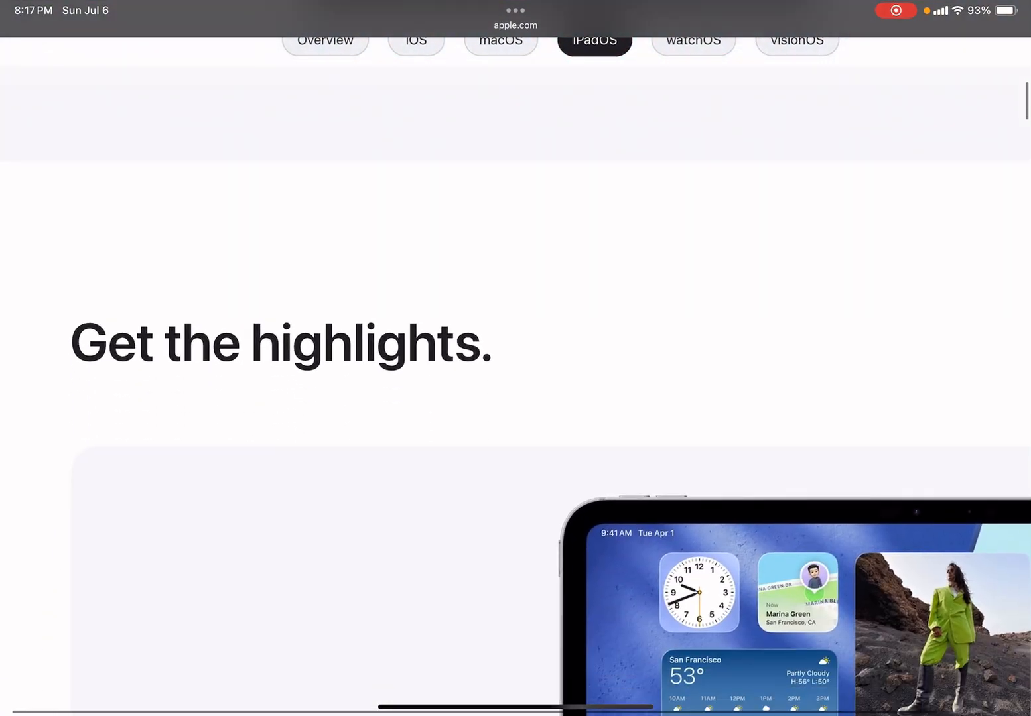
{"action": "scroll", "scroll_direction": "up", "scroll_amount": 3}
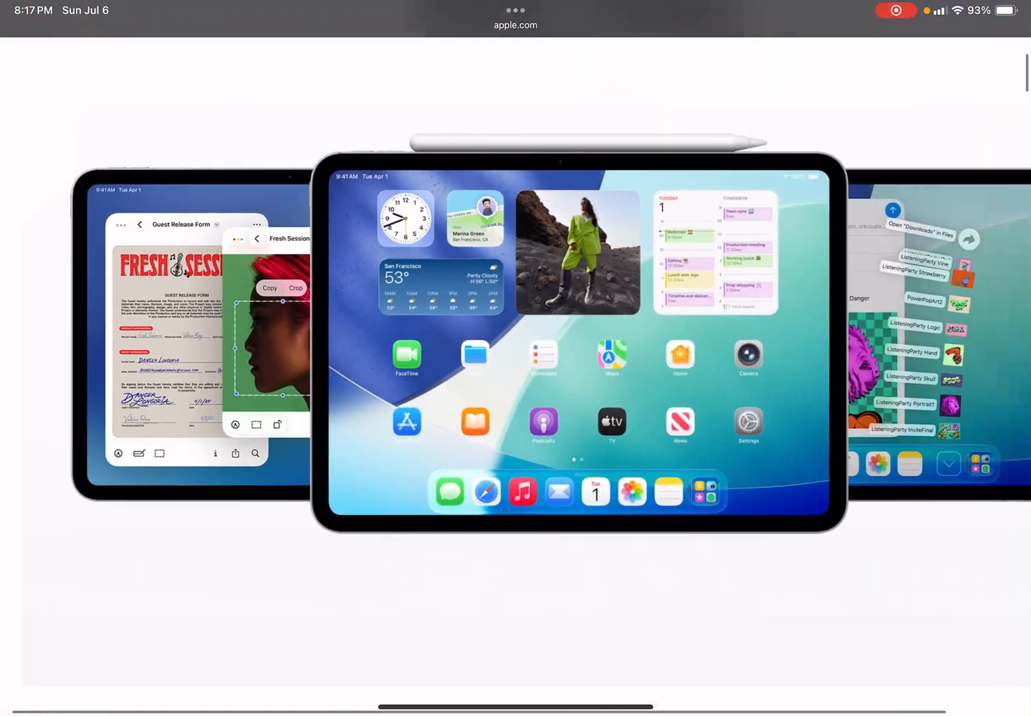
{"action": "scroll", "scroll_direction": "down", "scroll_amount": 3}
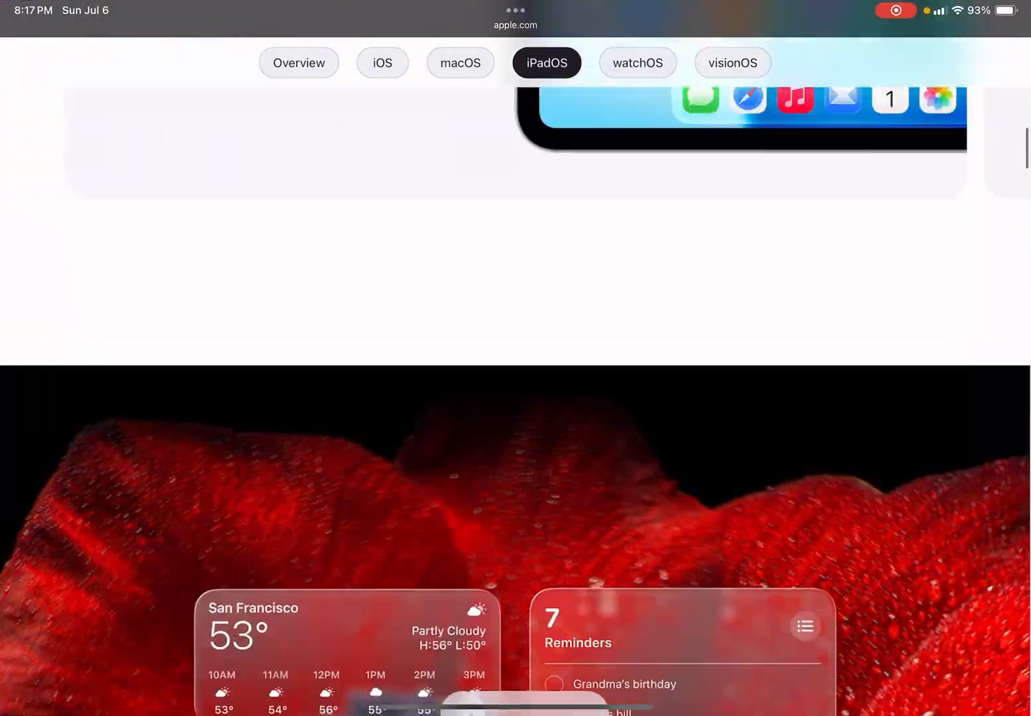
{"action": "scroll", "scroll_direction": "down", "scroll_amount": 3}
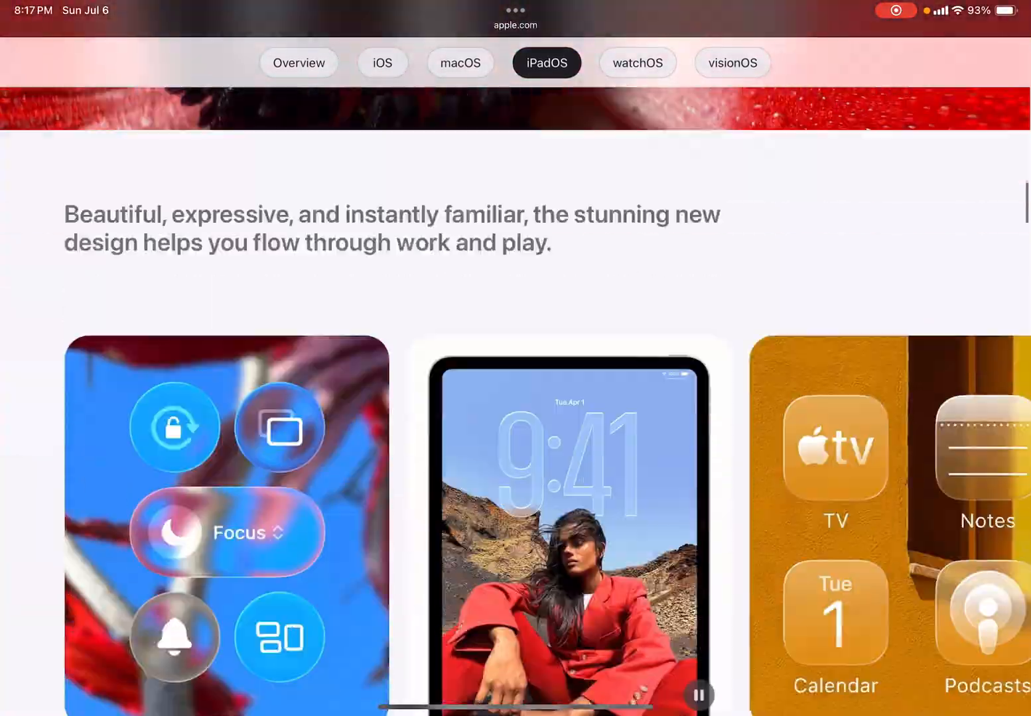
{"action": "scroll", "scroll_direction": "down", "scroll_amount": 3}
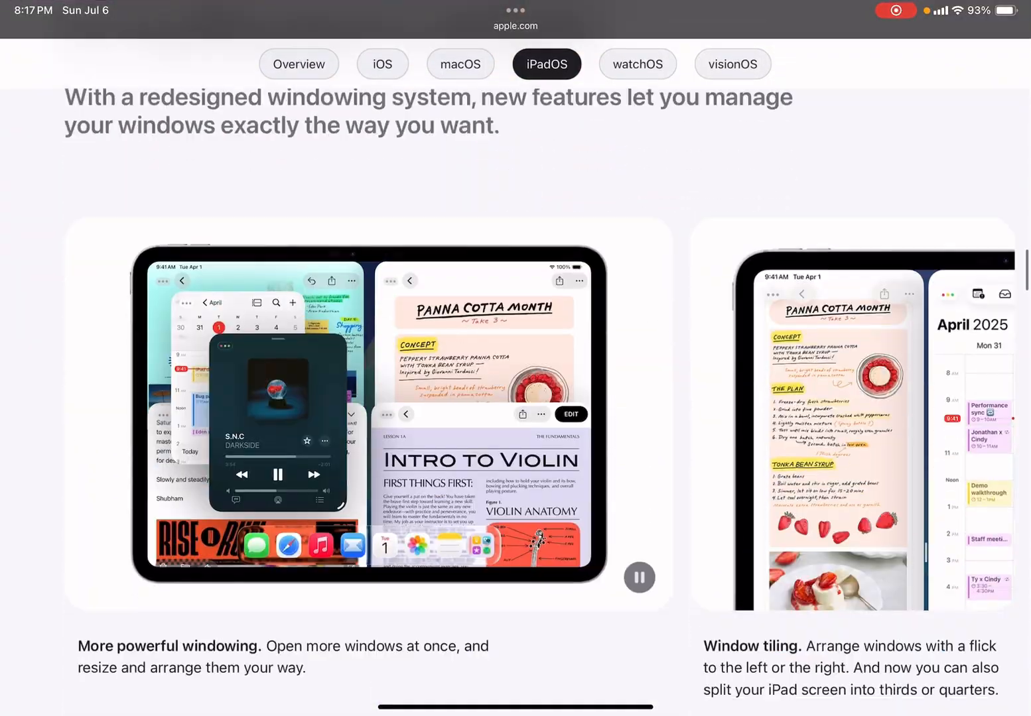
{"action": "scroll", "scroll_direction": "down", "scroll_amount": 3}
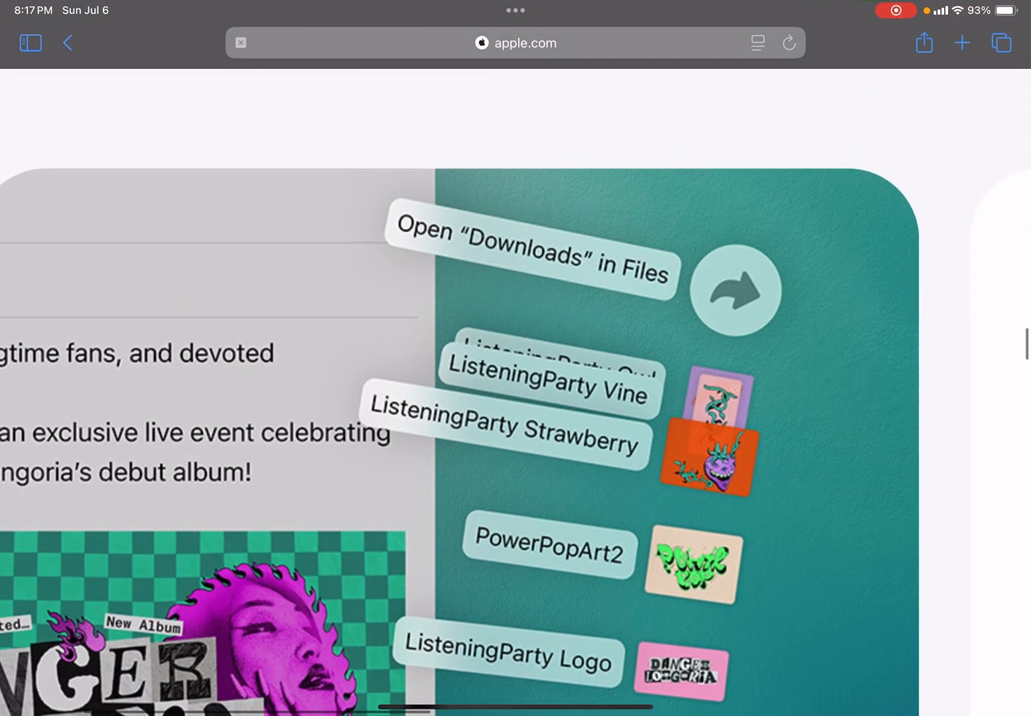
{"action": "scroll", "scroll_direction": "down", "scroll_amount": 3}
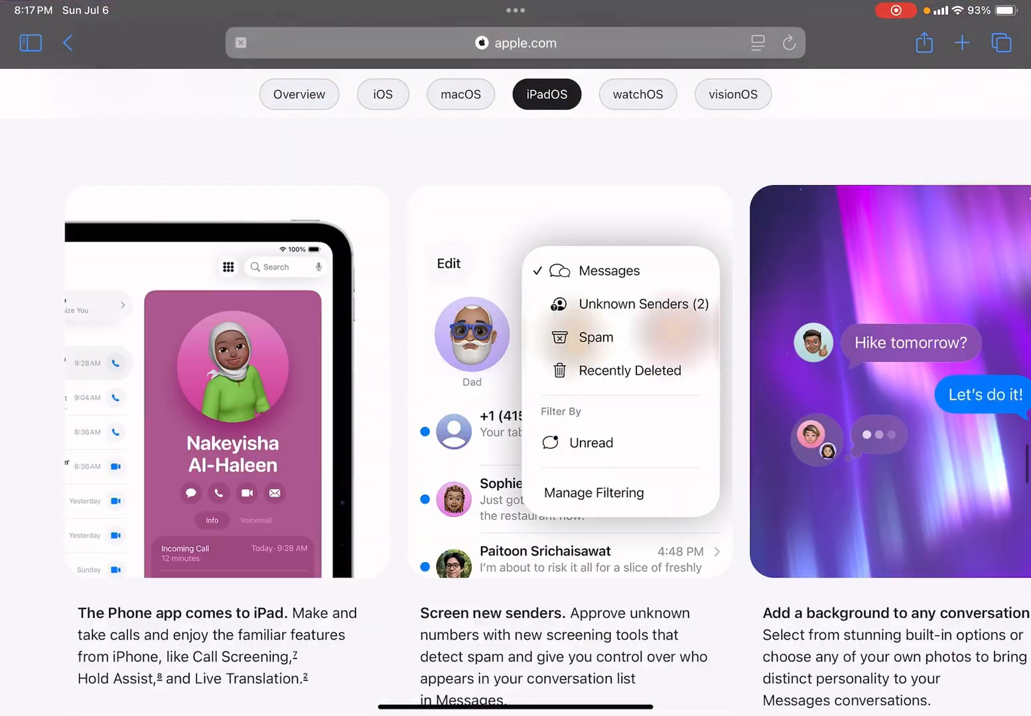
{"action": "scroll", "scroll_direction": "down", "scroll_amount": 3}
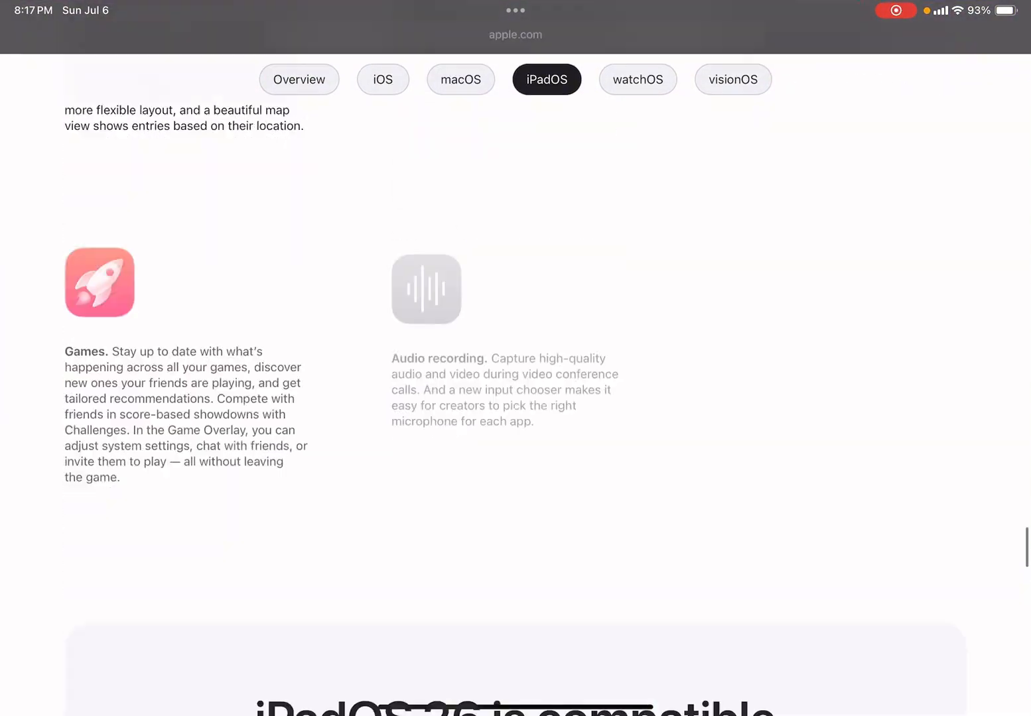
{"action": "scroll", "scroll_direction": "down", "scroll_amount": 3}
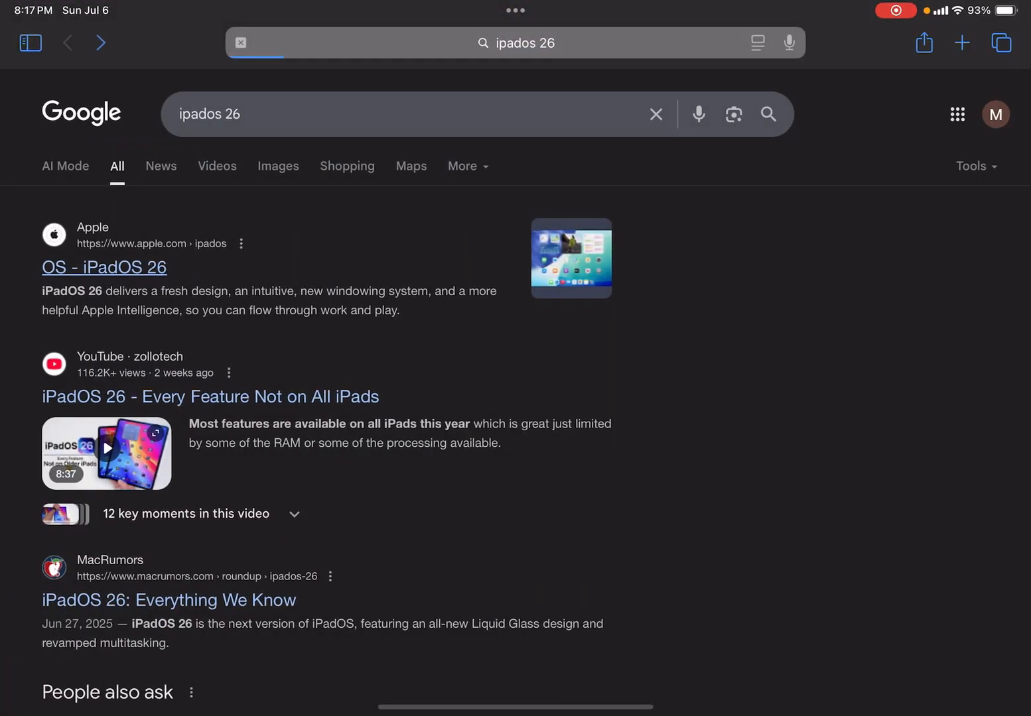
Refine the Google search to 'ipados 26 windowing' and show its image results.
{"action": "left_click", "coordinate": [398, 115]}
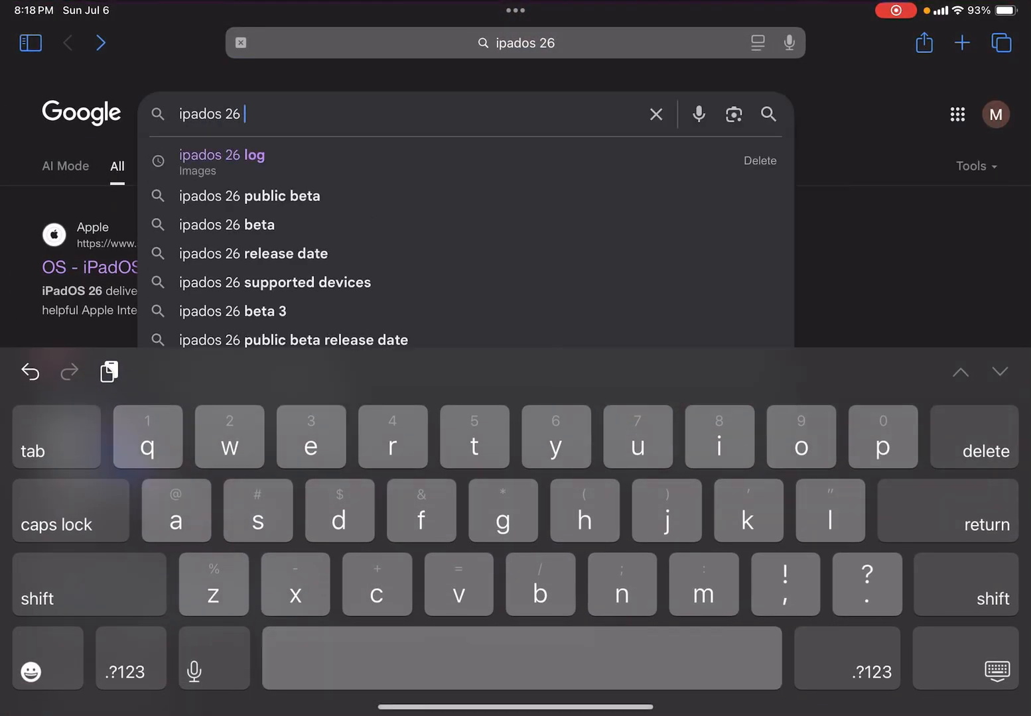
{"action": "type", "text": "w"}
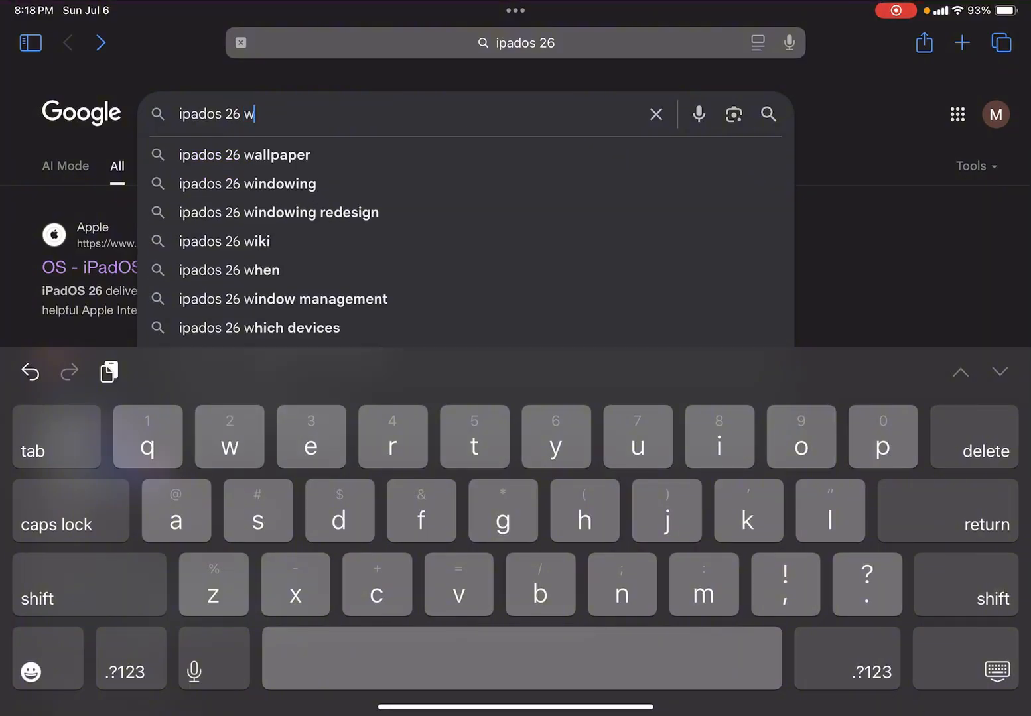
{"action": "left_click", "coordinate": [247, 184]}
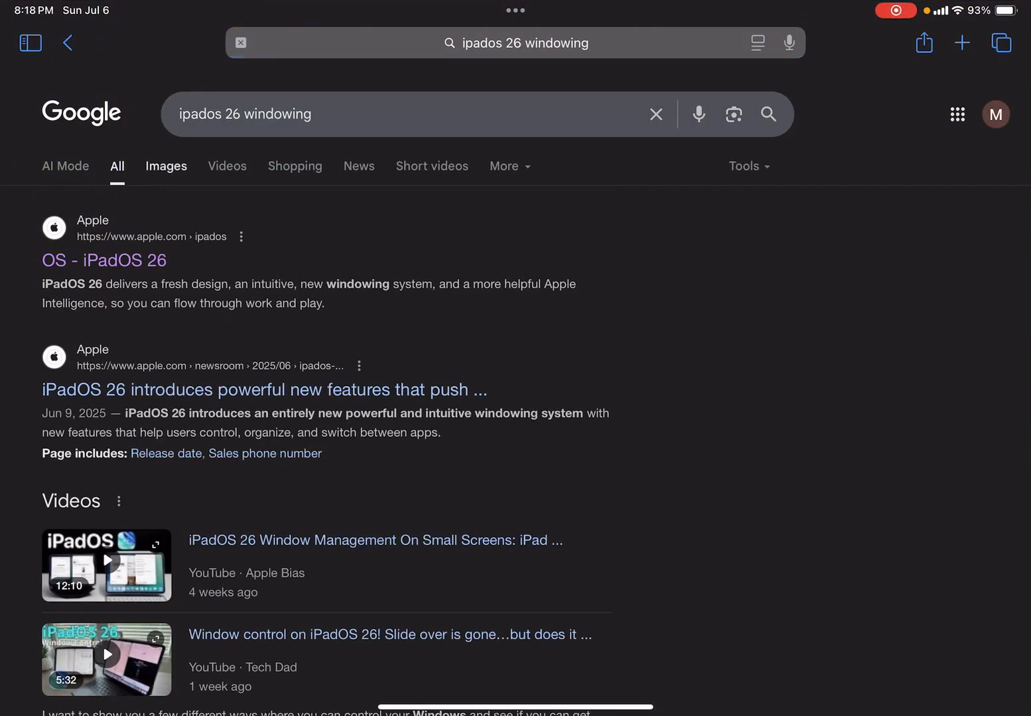
{"action": "left_click", "coordinate": [166, 166]}
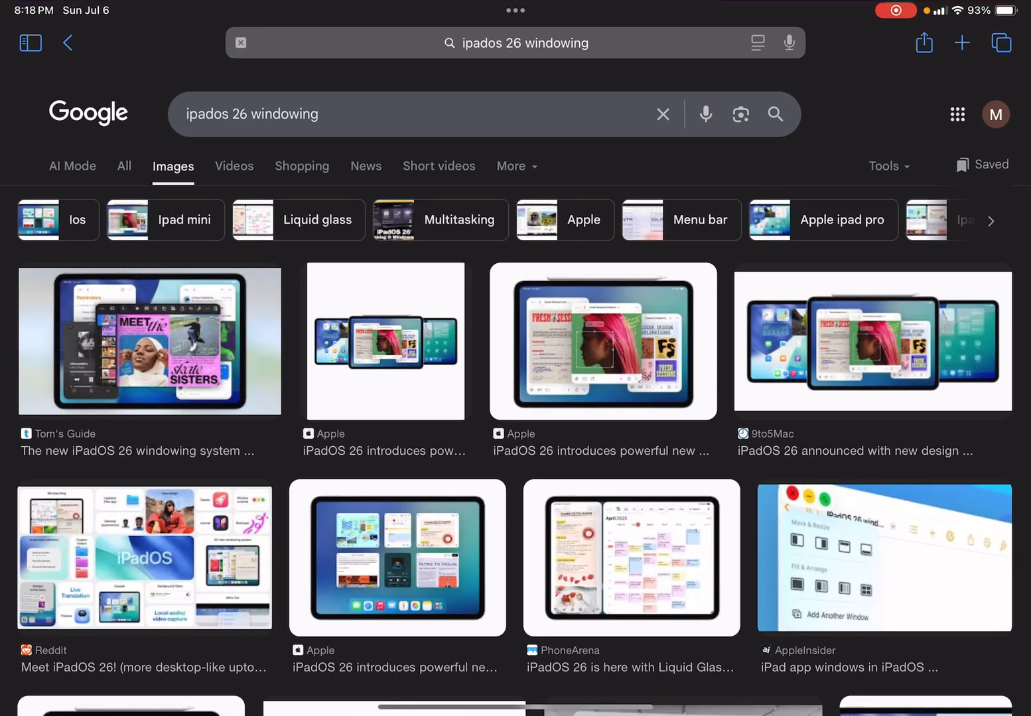
Preview the Tom's Guide windowing image, then Apple's 'iPadOS 26 introduces powerful new features' image.
{"action": "left_click", "coordinate": [150, 341]}
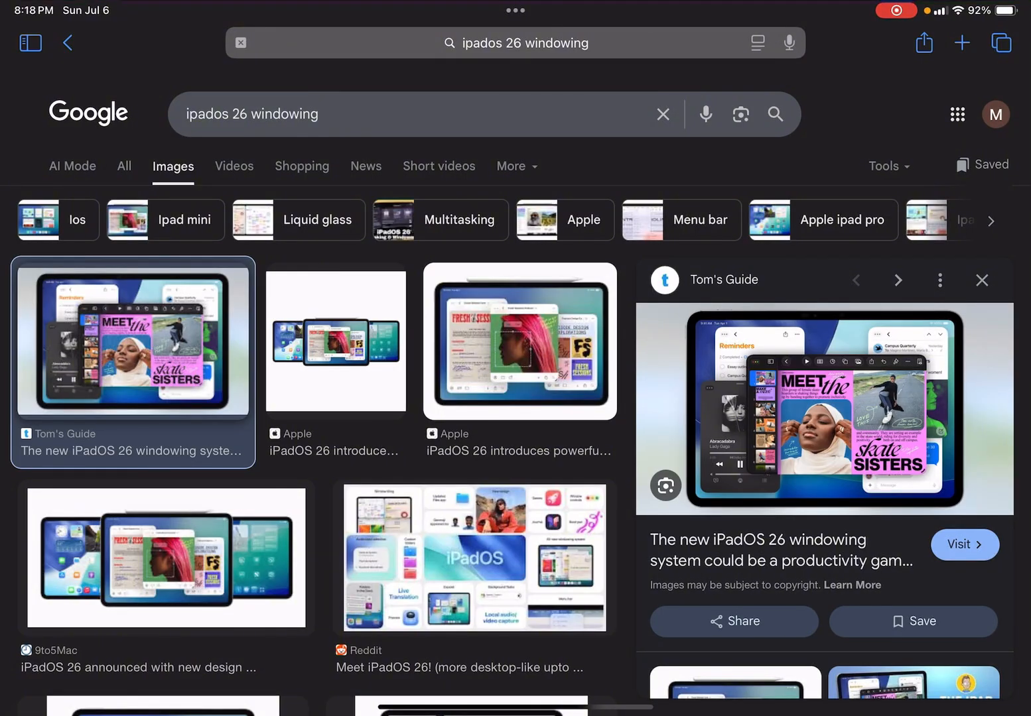
{"action": "scroll", "scroll_direction": "down", "scroll_amount": 3}
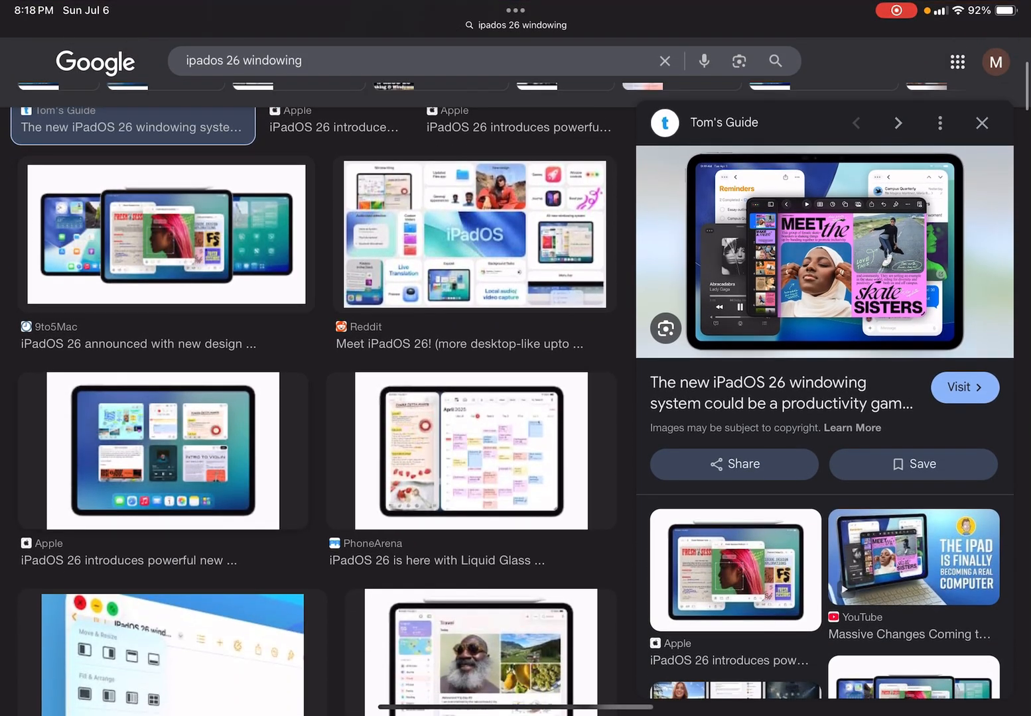
{"action": "left_click", "coordinate": [163, 451]}
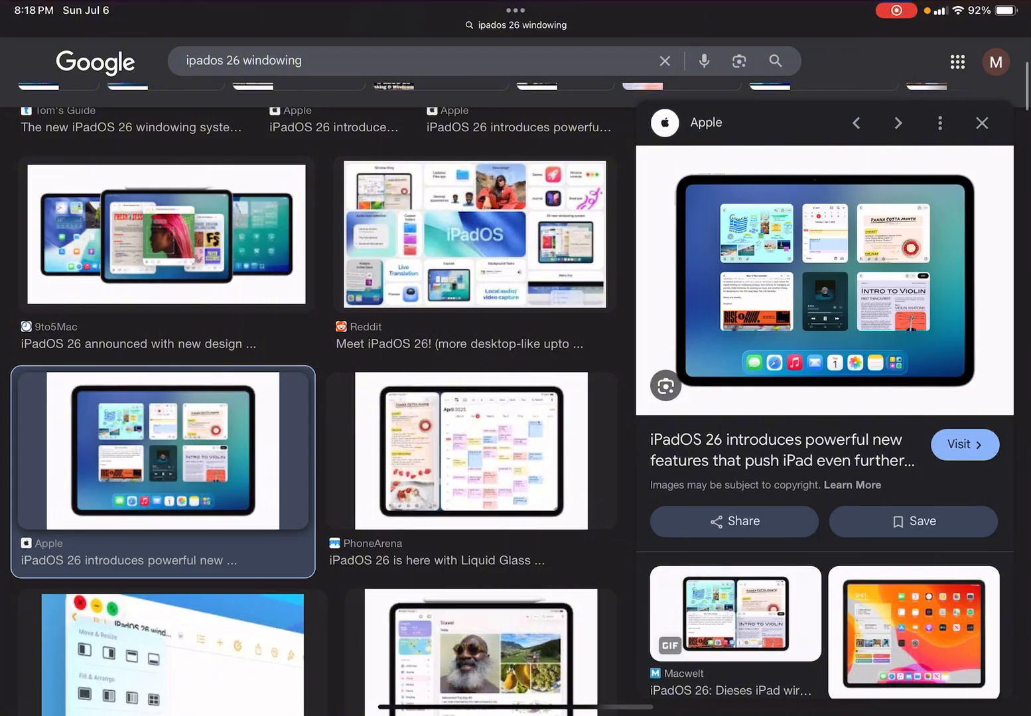
{"action": "scroll", "scroll_direction": "down", "scroll_amount": 3}
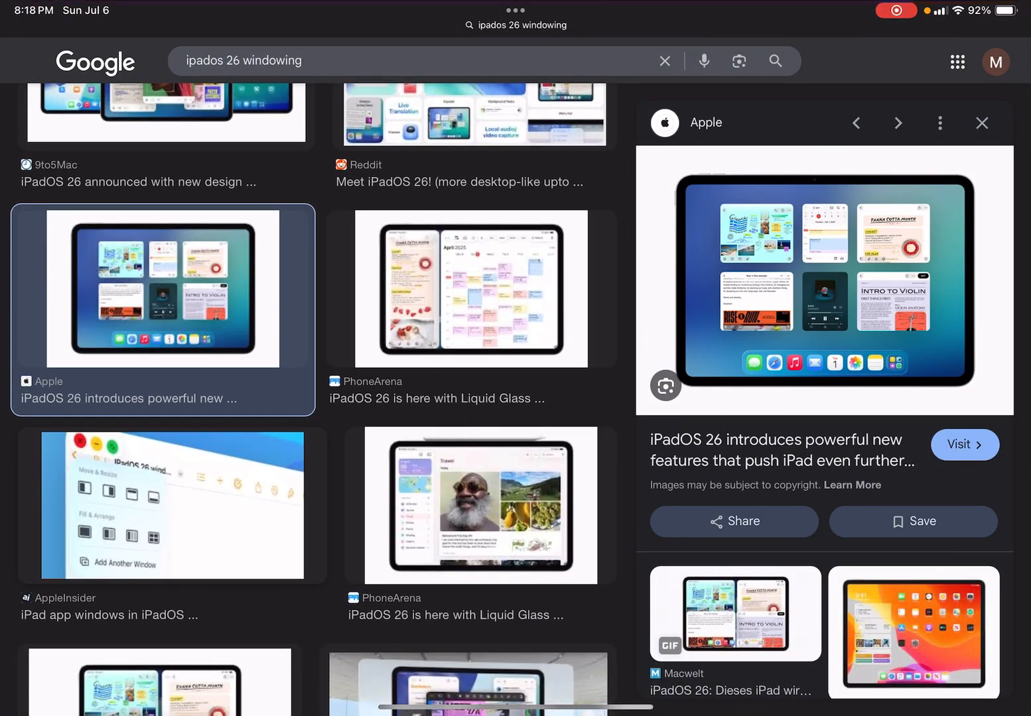
{"action": "scroll", "scroll_direction": "down", "scroll_amount": 3}
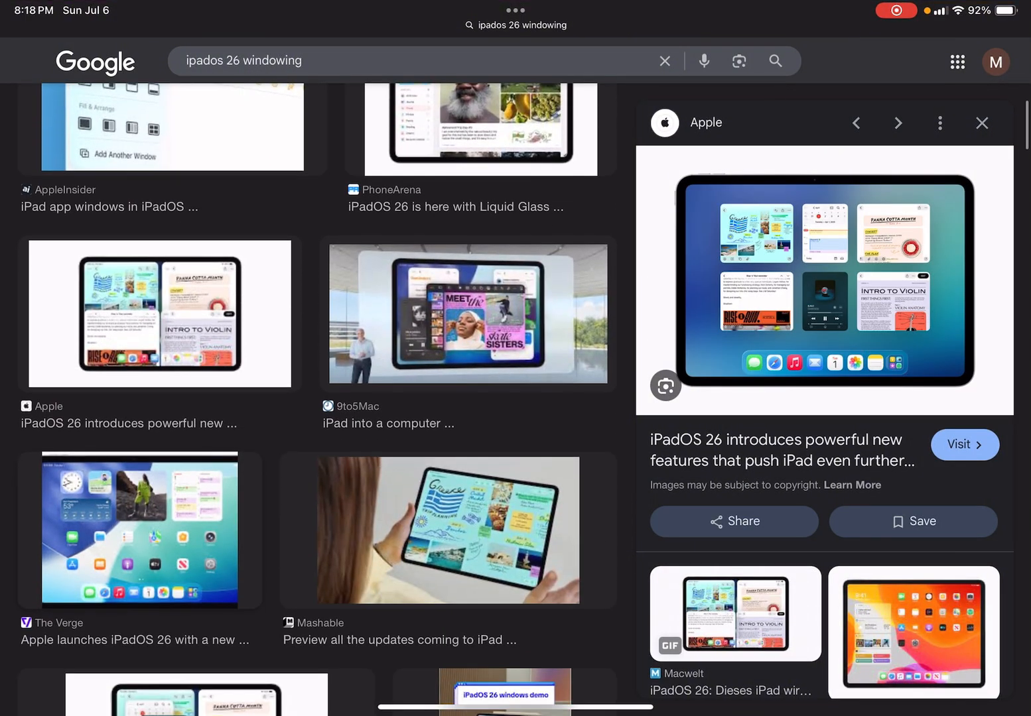
{"action": "scroll", "scroll_direction": "down", "scroll_amount": 3}
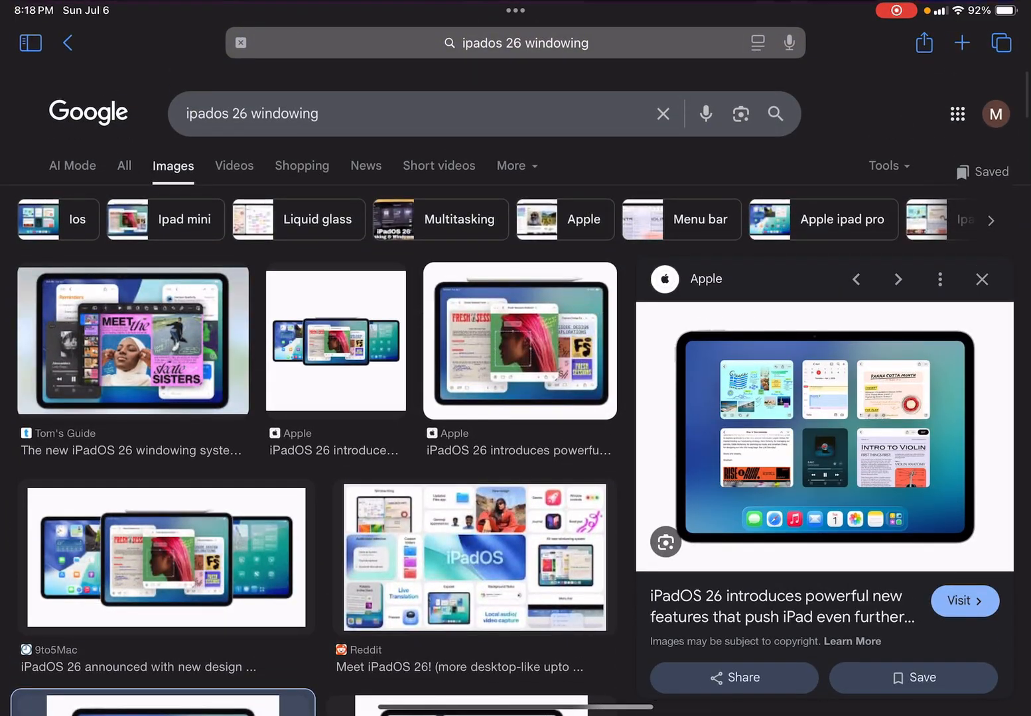
Preview the 9to5Mac iPadOS 26 announcement image and browse further image results.
{"action": "left_click", "coordinate": [520, 341]}
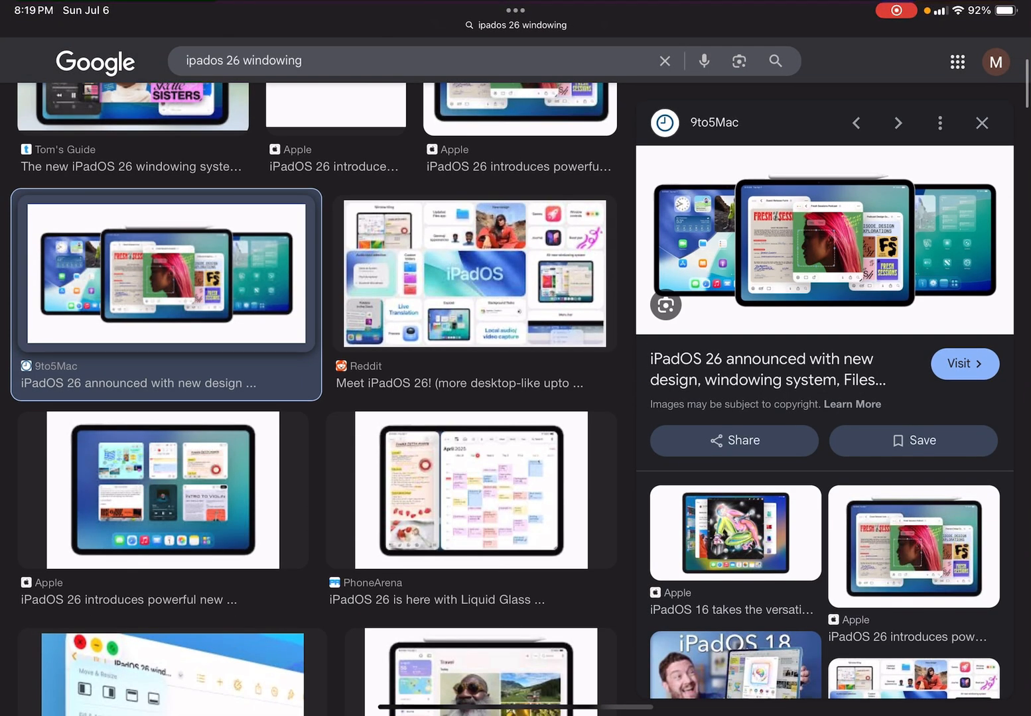
{"action": "scroll", "scroll_direction": "down", "scroll_amount": 3}
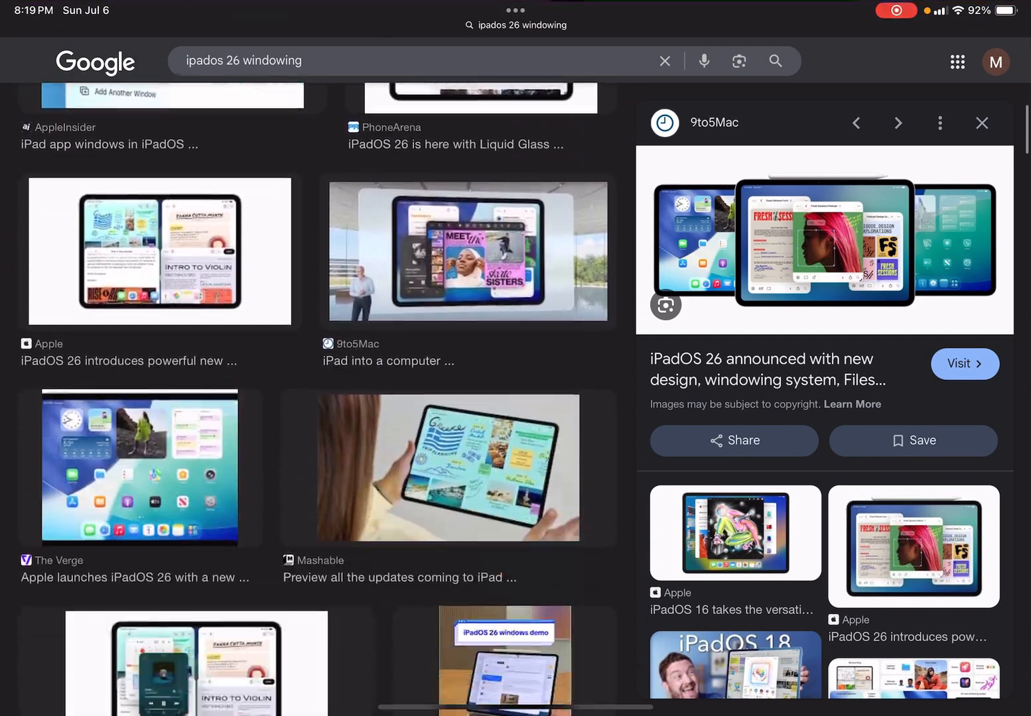
{"action": "scroll", "scroll_direction": "down", "scroll_amount": 3}
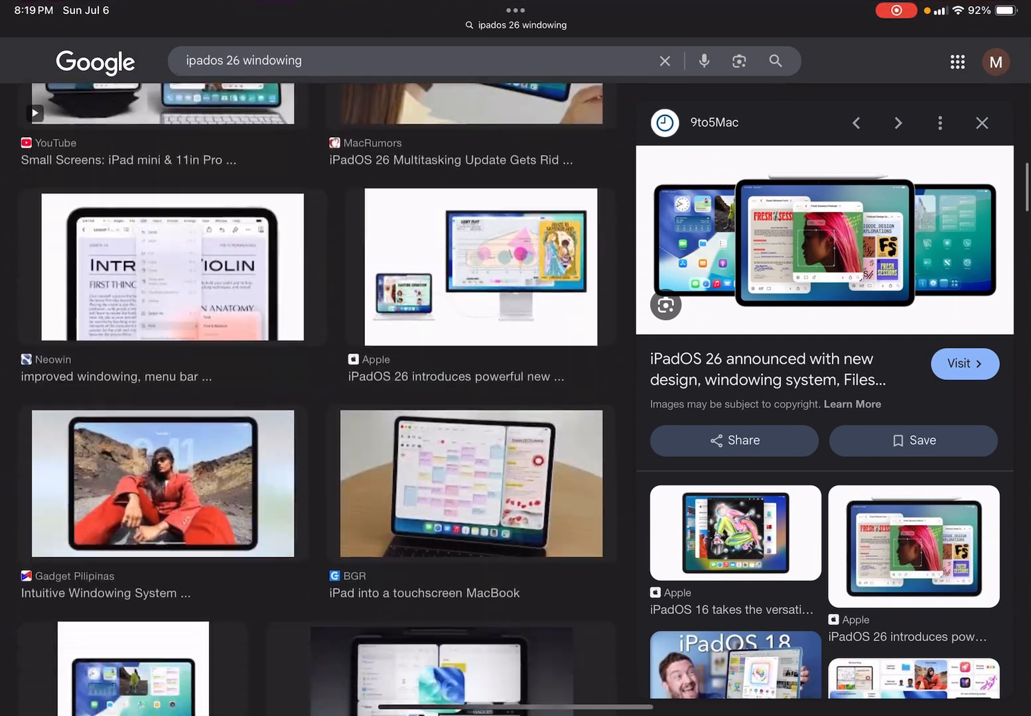
{"action": "scroll", "scroll_direction": "down", "scroll_amount": 3}
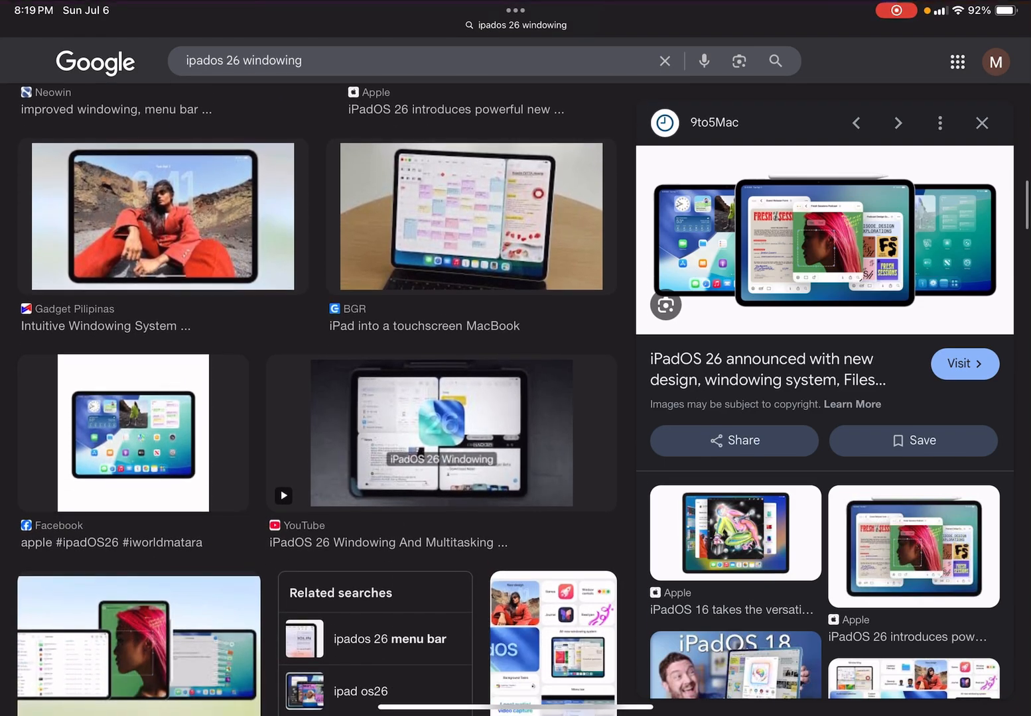
{"action": "scroll", "scroll_direction": "down", "scroll_amount": 3}
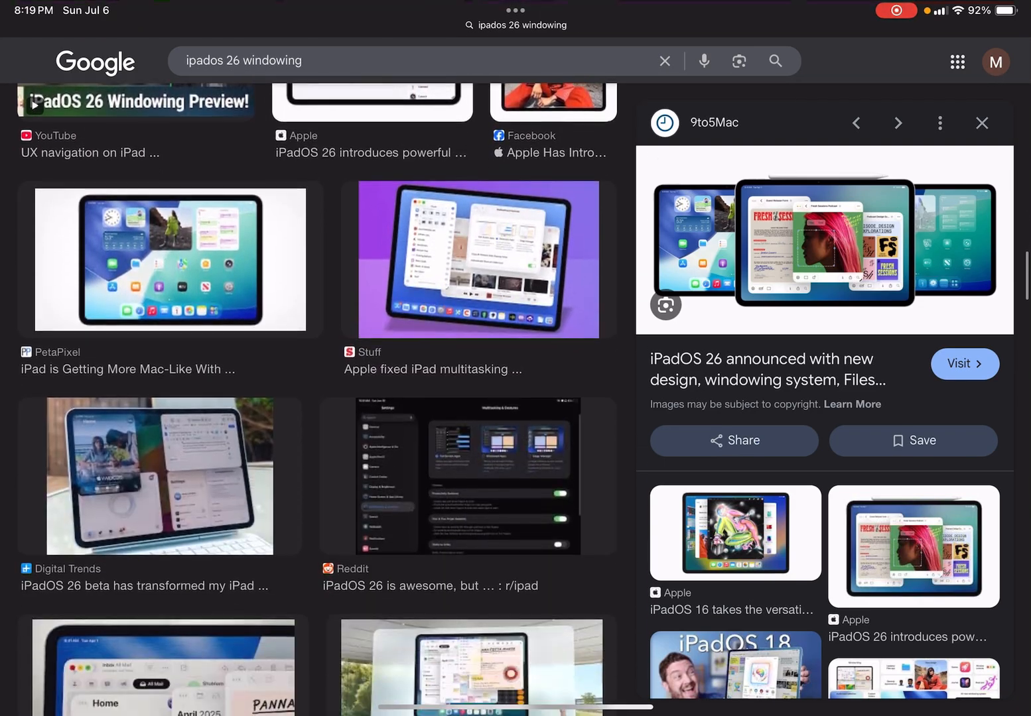
{"action": "scroll", "scroll_direction": "up", "scroll_amount": 3}
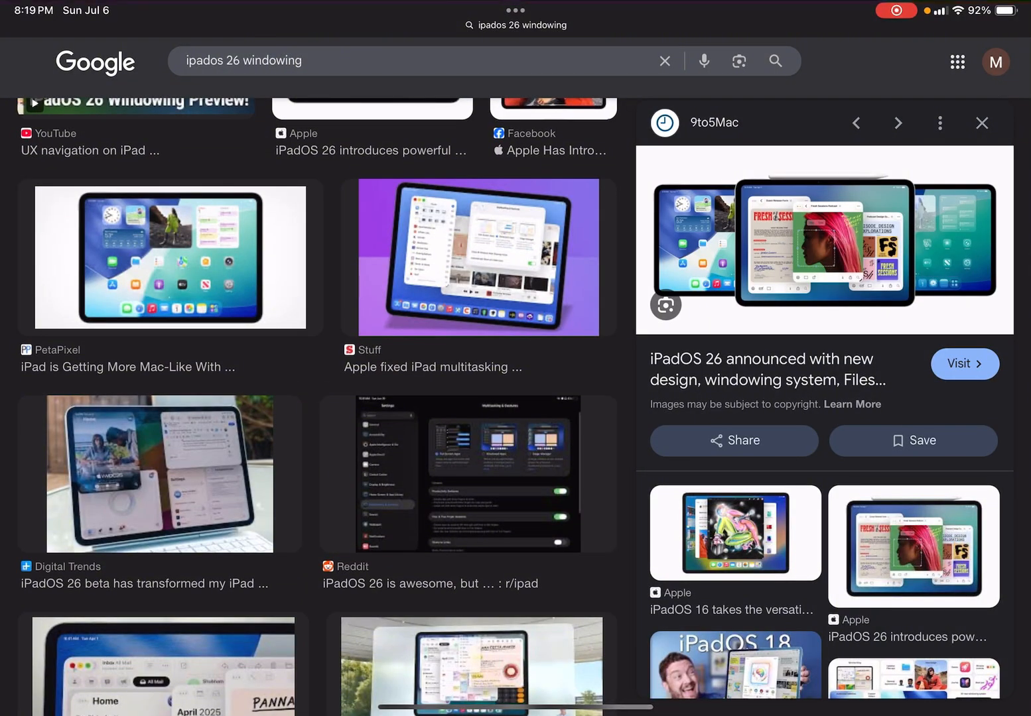
Preview Stuff's 'Hands on with iPadOS 26' multitasking image while scrolling more results.
{"action": "left_click", "coordinate": [479, 257]}
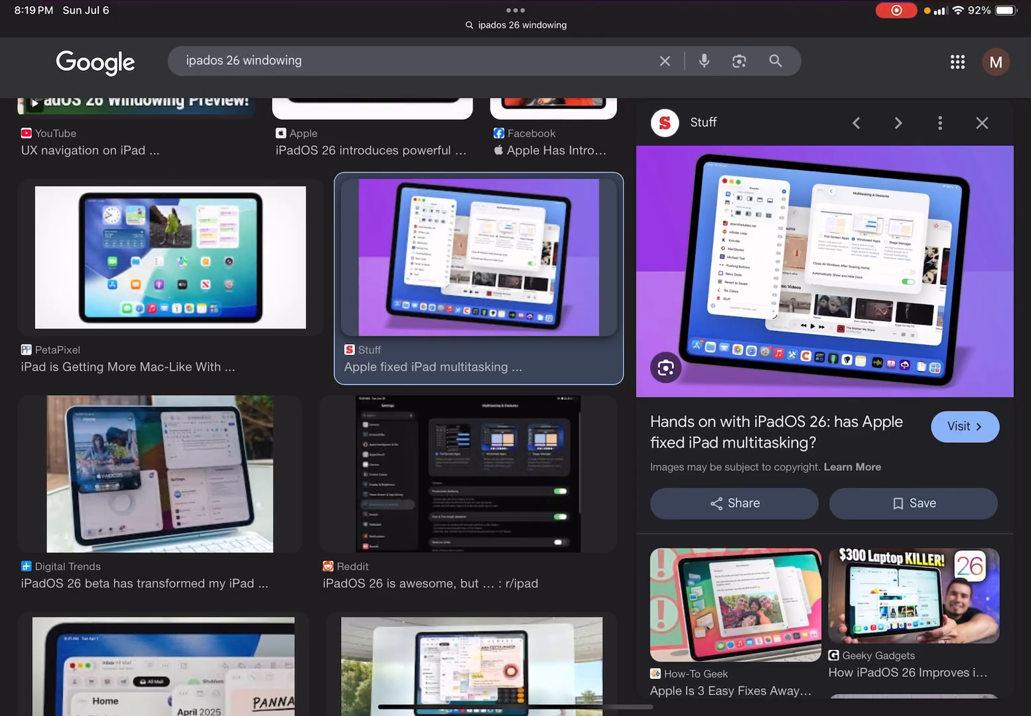
{"action": "scroll", "scroll_direction": "down", "scroll_amount": 3}
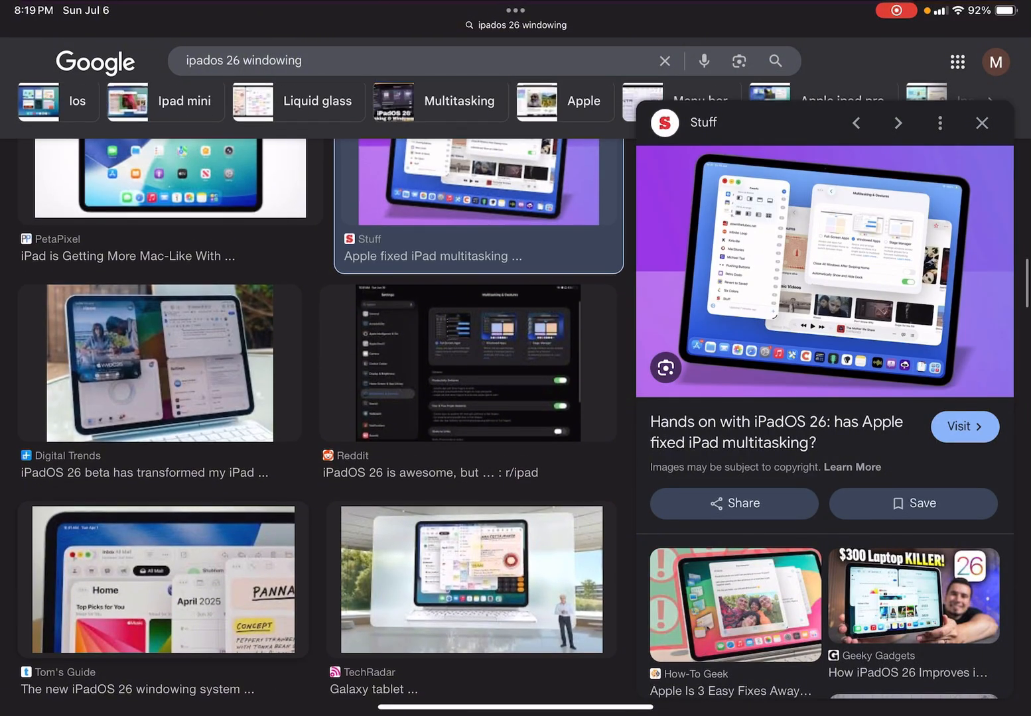
{"action": "scroll", "scroll_direction": "down", "scroll_amount": 3}
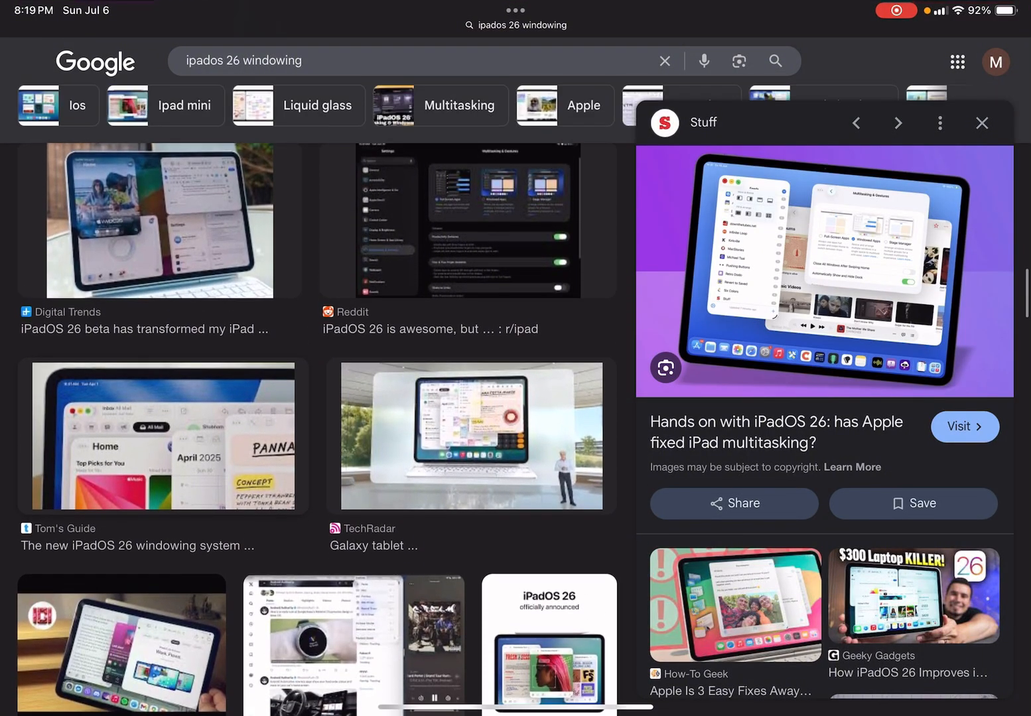
{"action": "scroll", "scroll_direction": "up", "scroll_amount": 3}
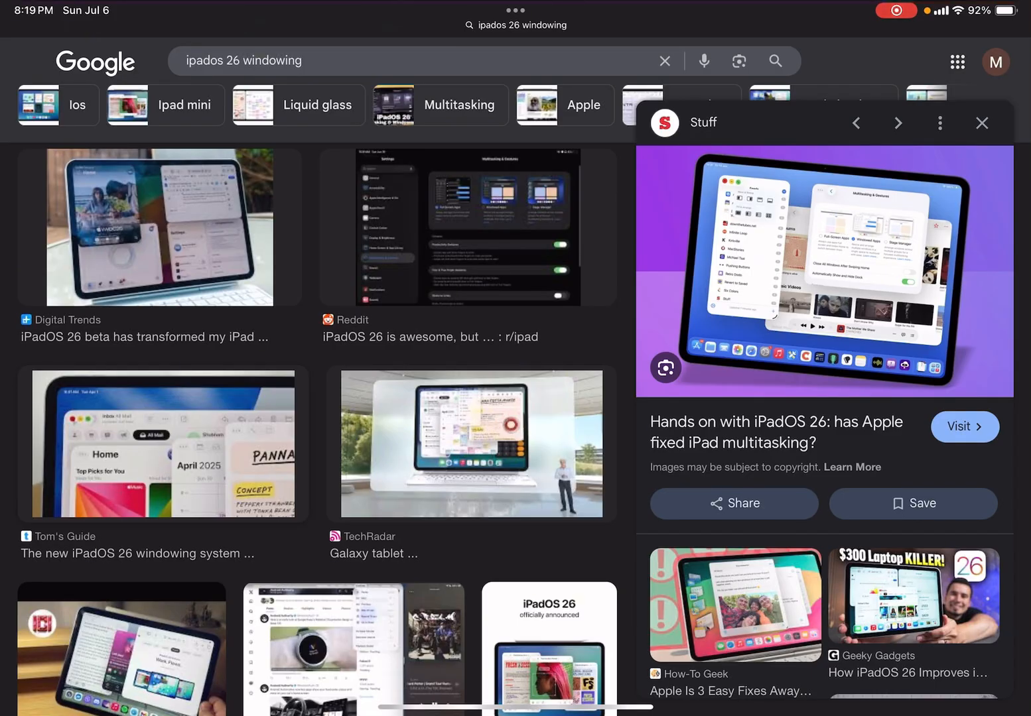
{"action": "scroll", "scroll_direction": "down", "scroll_amount": 3}
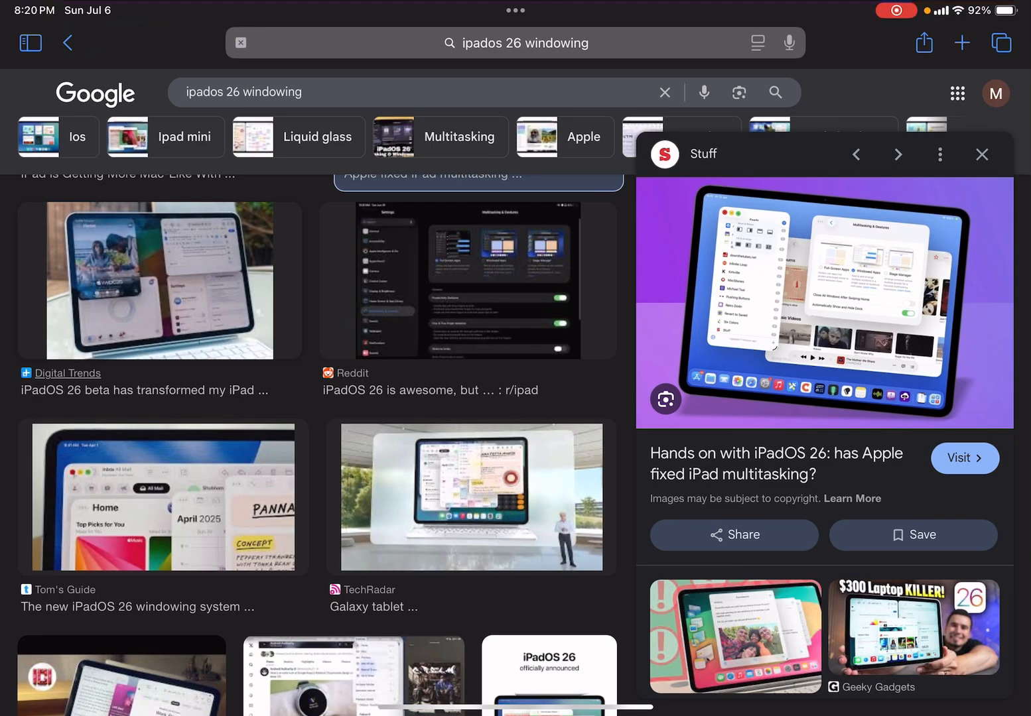
Preview the Cult of Mac iPadOS 26 multitasking hands-on image from the results.
{"action": "scroll", "scroll_direction": "down", "scroll_amount": 3}
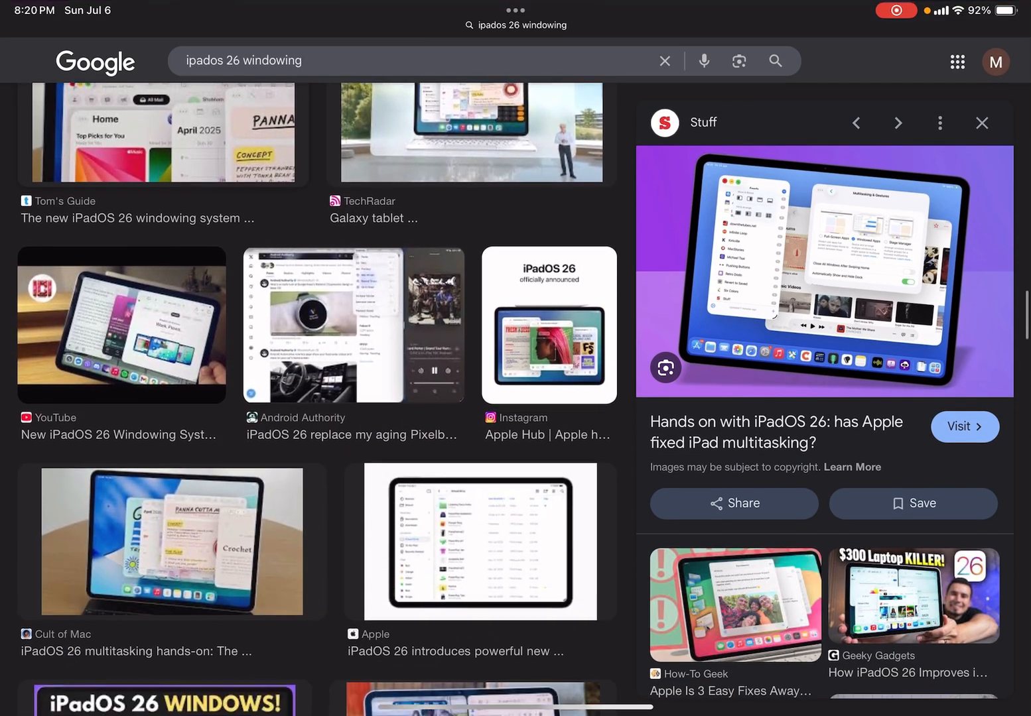
{"action": "left_click", "coordinate": [166, 541]}
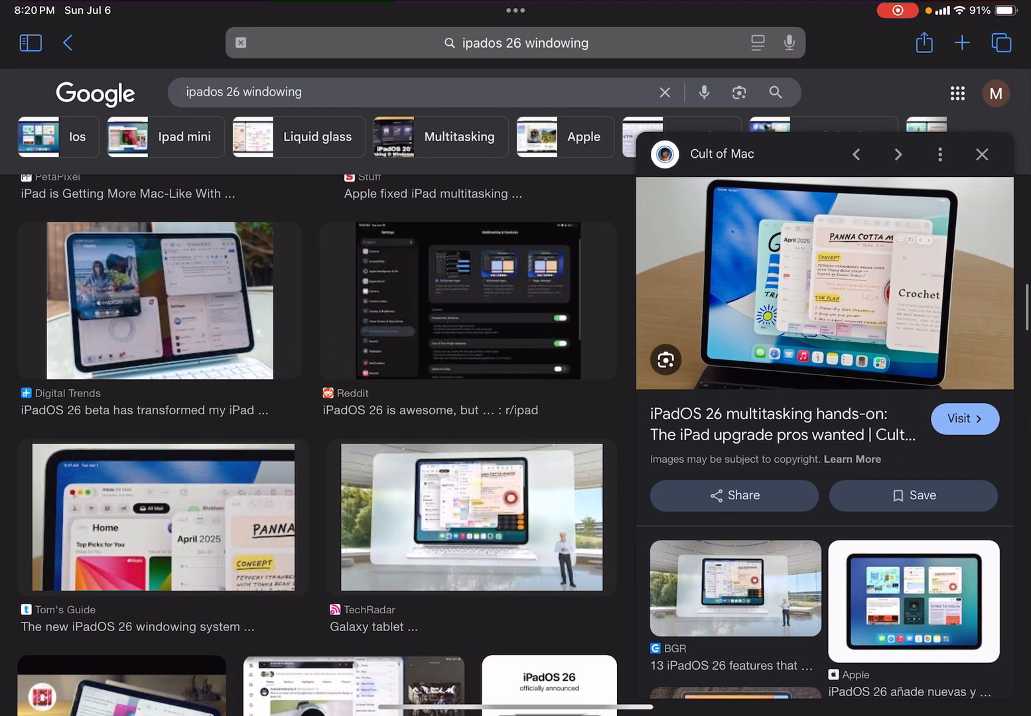
{"action": "scroll", "scroll_direction": "up", "scroll_amount": 3}
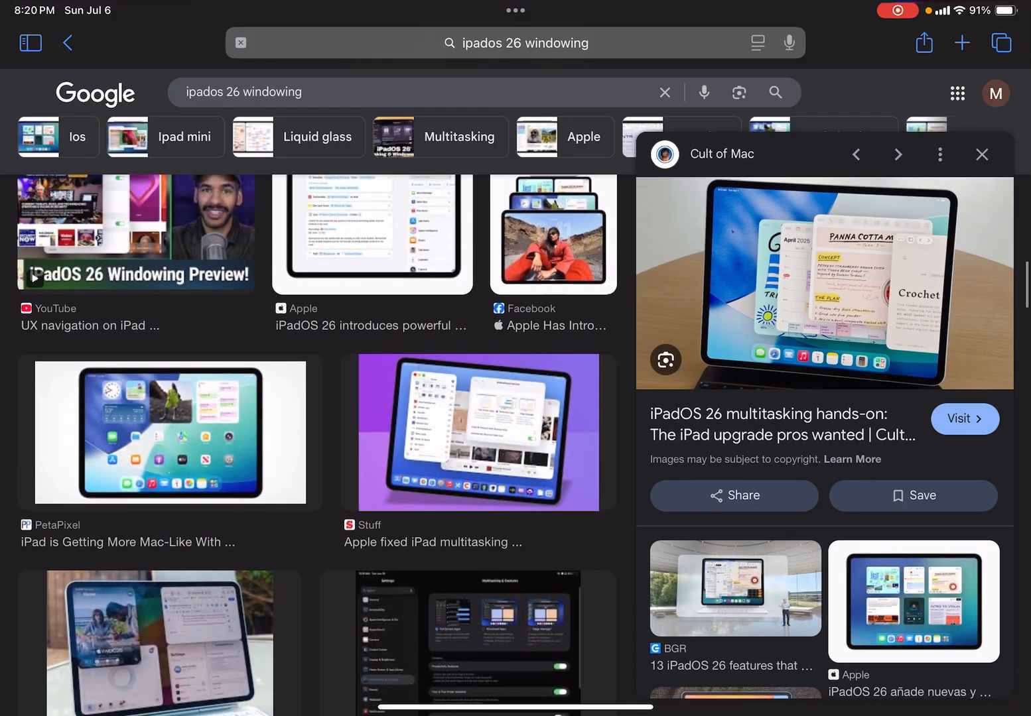
{"action": "scroll", "scroll_direction": "up", "scroll_amount": 3}
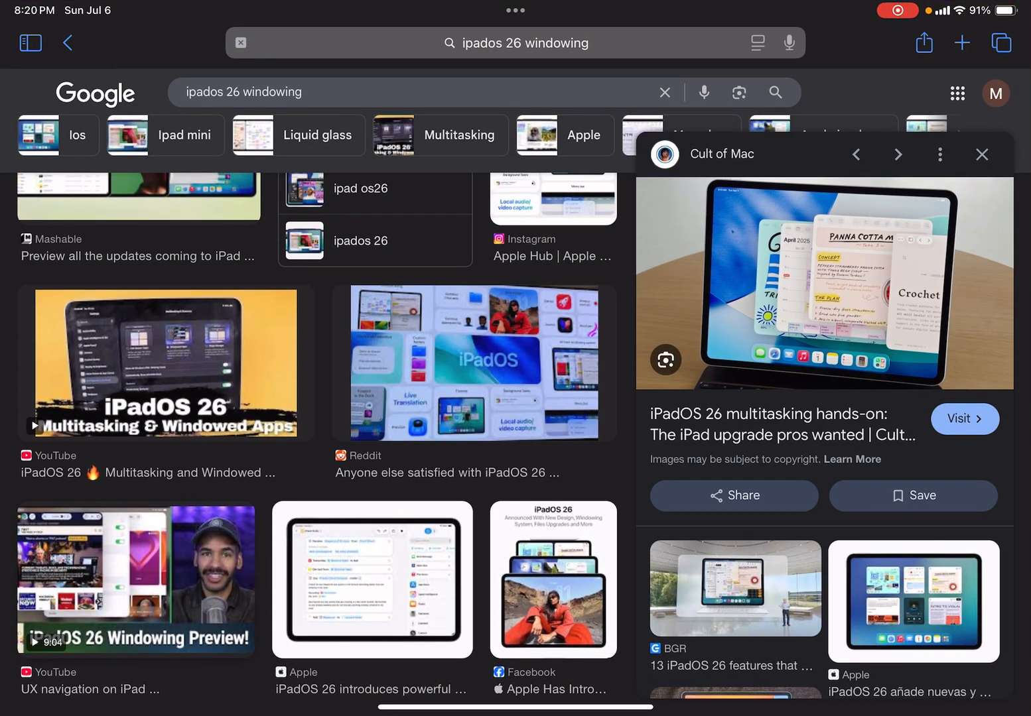
{"action": "scroll", "scroll_direction": "down", "scroll_amount": 3}
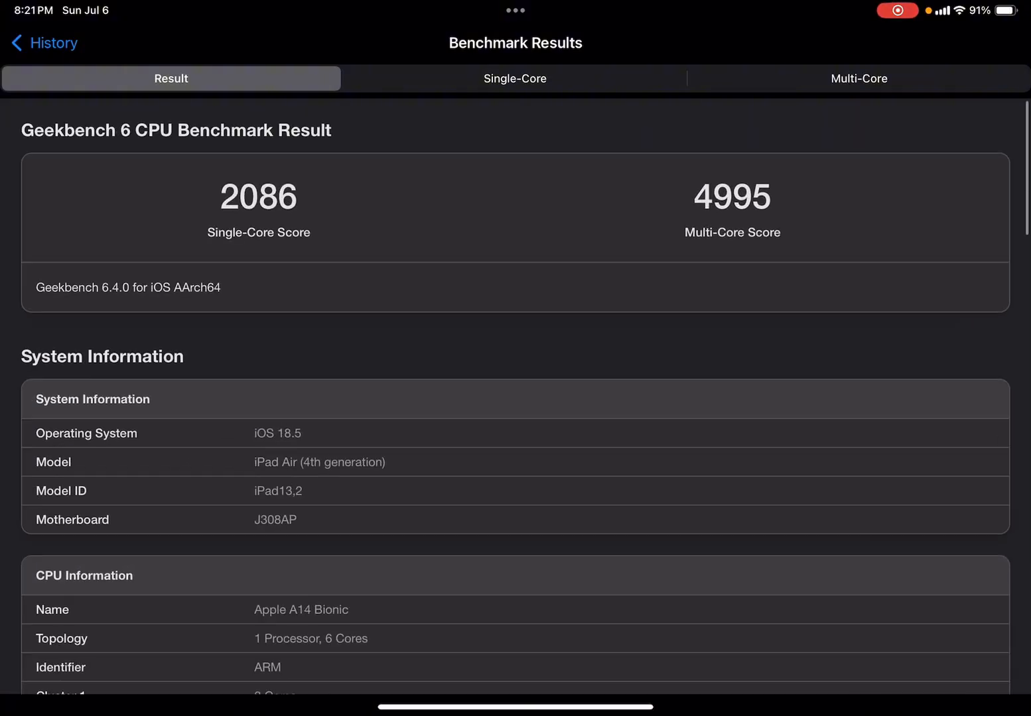
Review the Geekbench 6 CPU history of past scores, then return to the CPU benchmark page.
{"action": "left_click", "coordinate": [44, 42]}
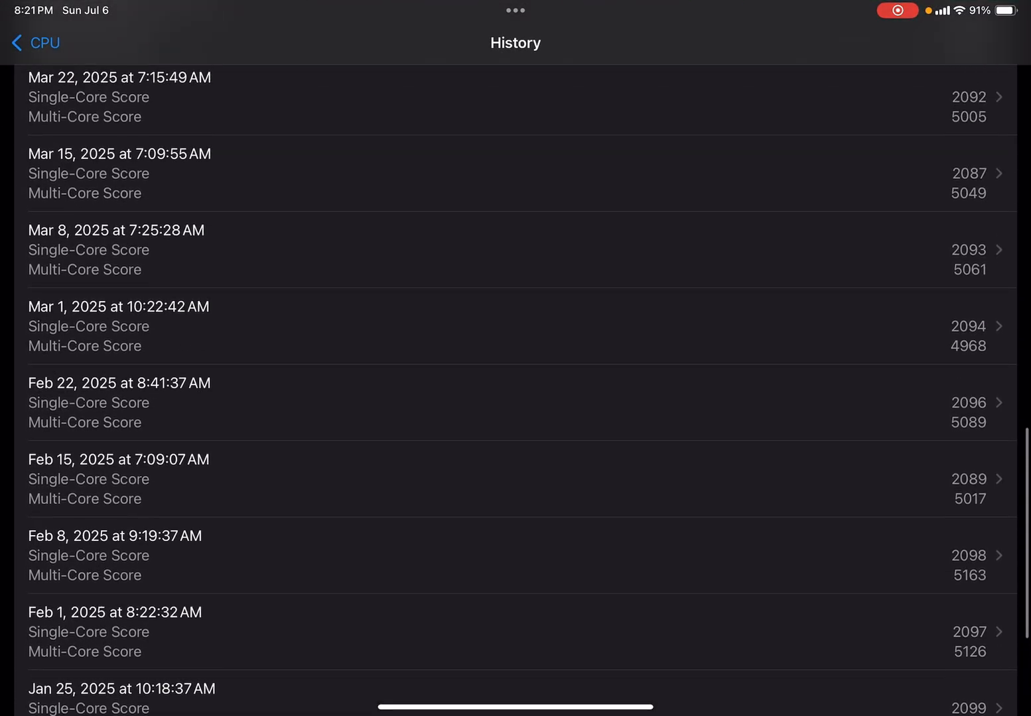
{"action": "scroll", "scroll_direction": "up", "scroll_amount": 3}
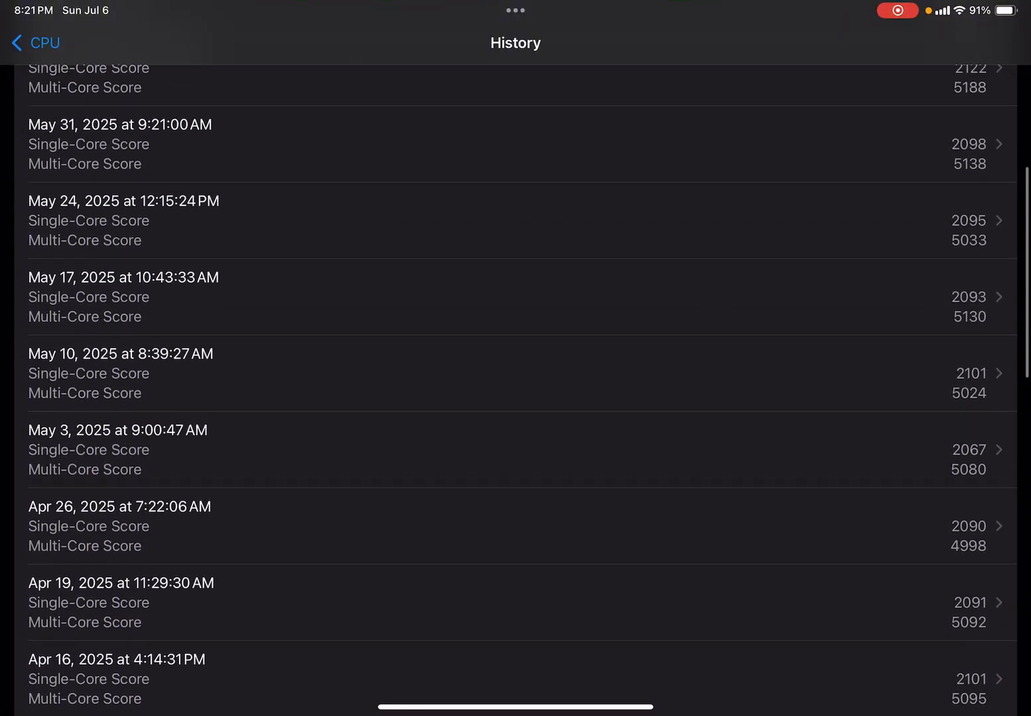
{"action": "left_click", "coordinate": [33, 42]}
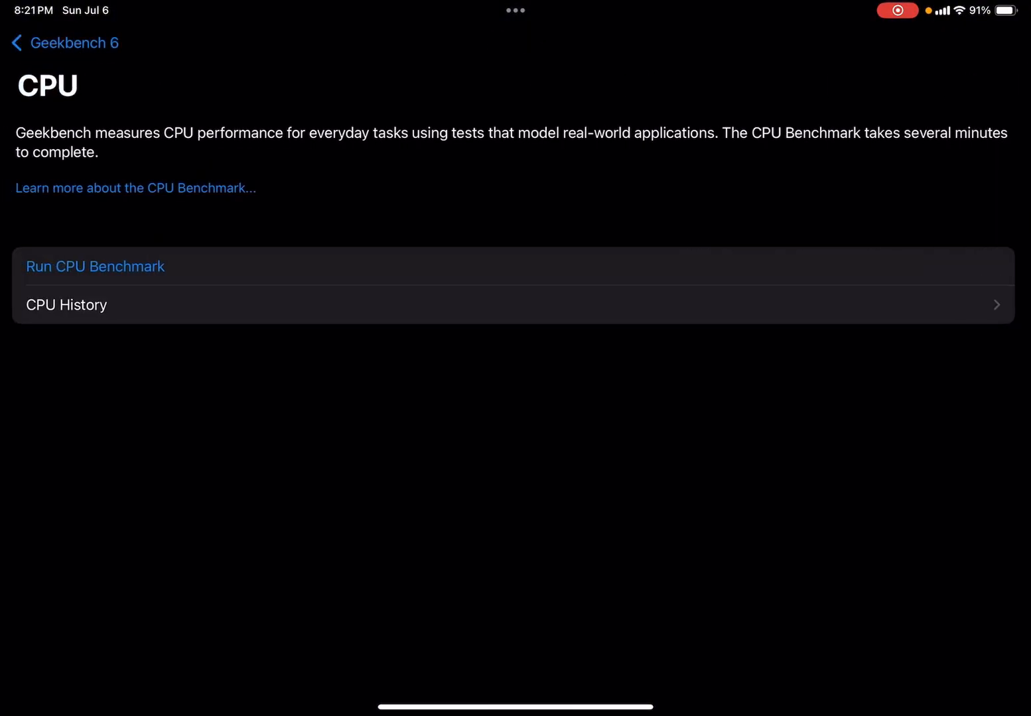
Show the iPad Air (4th generation) device info in Geekbench 6, then go to the Home Screen.
{"action": "left_click", "coordinate": [65, 43]}
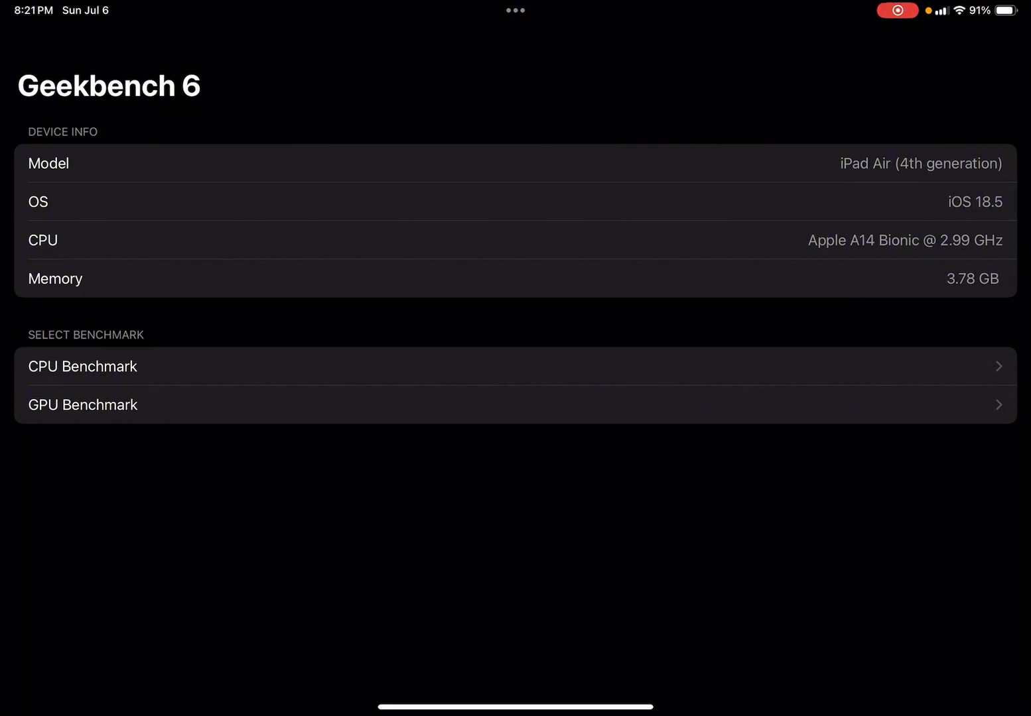
{"action": "key", "text": "home"}
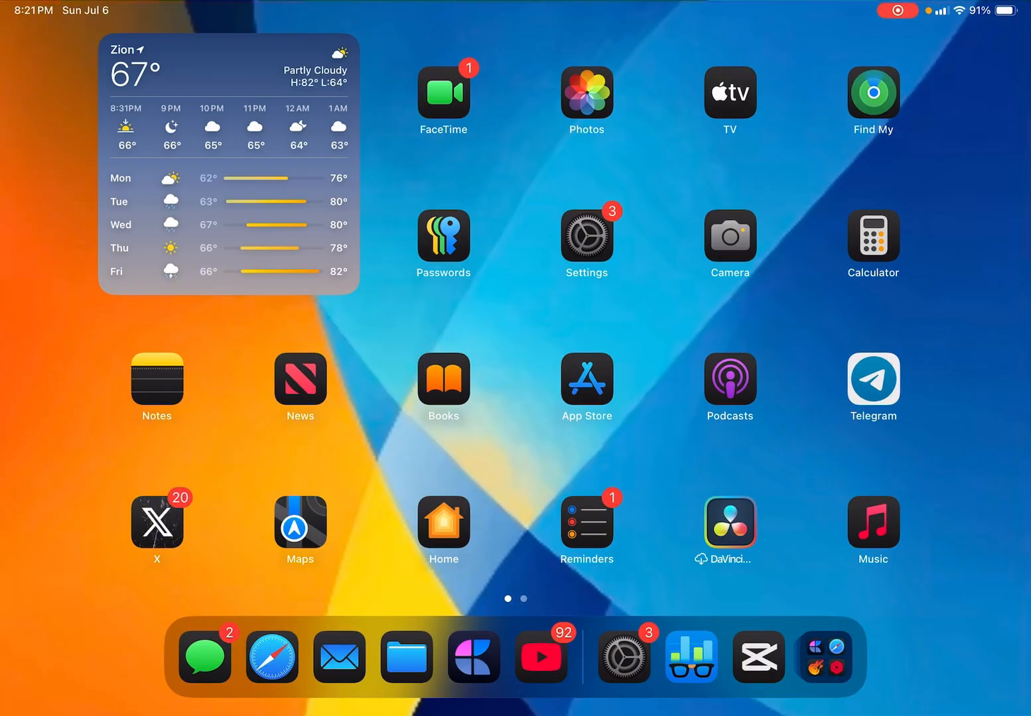
Reopen Safari's 'ipados 26 windowing' image results and browse more of them.
{"action": "left_click", "coordinate": [270, 658]}
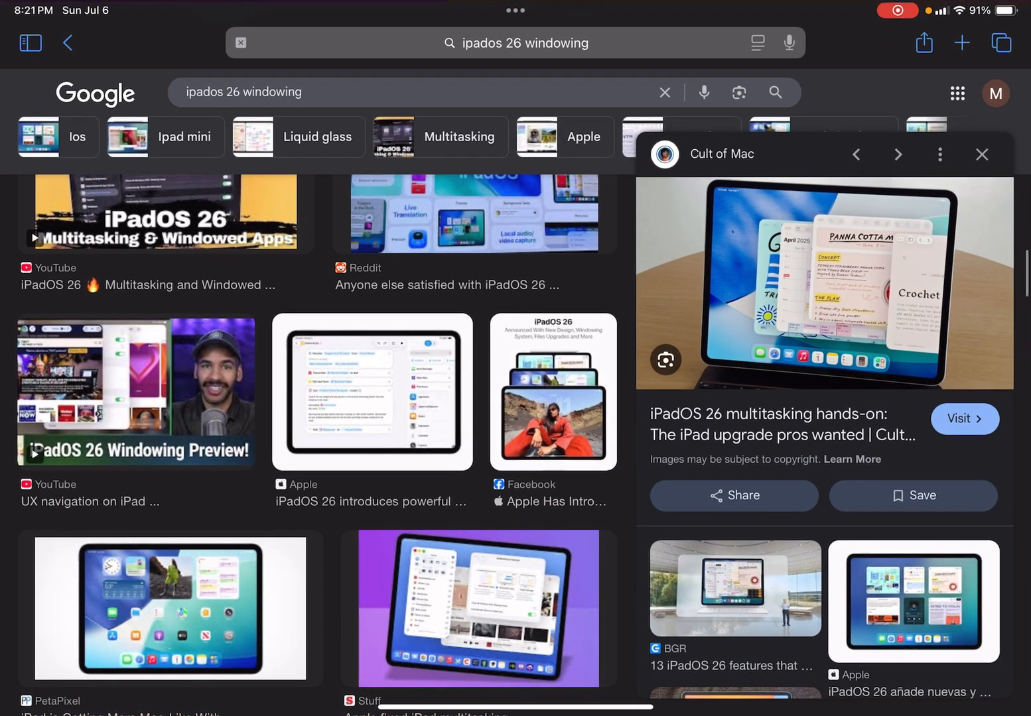
{"action": "left_click", "coordinate": [962, 42]}
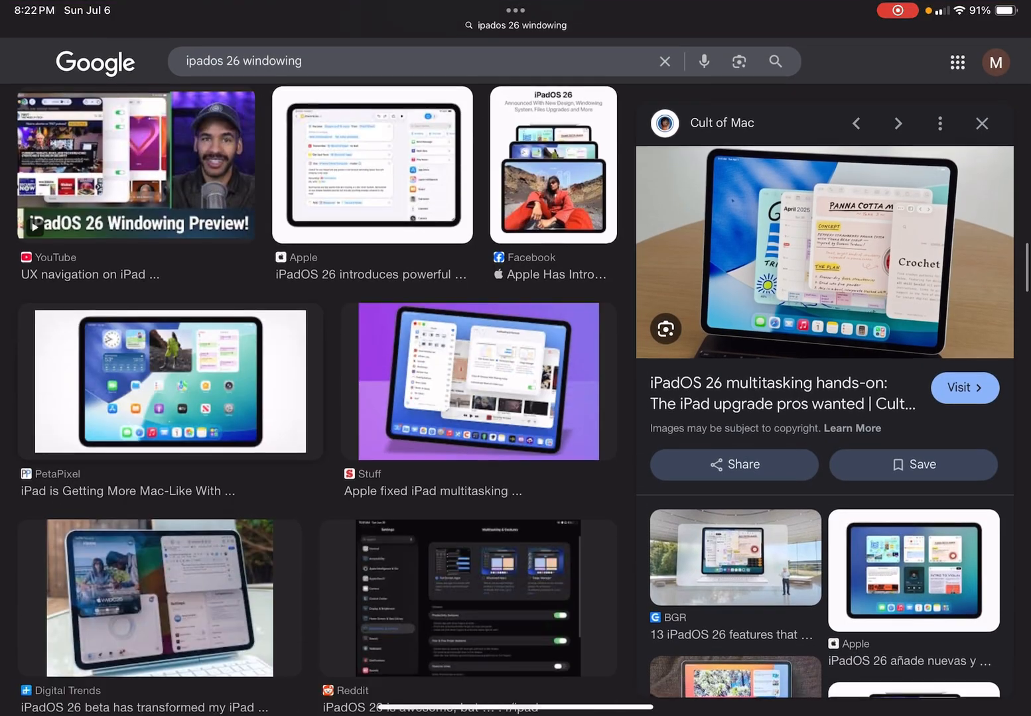
{"action": "scroll", "scroll_direction": "down", "scroll_amount": 3}
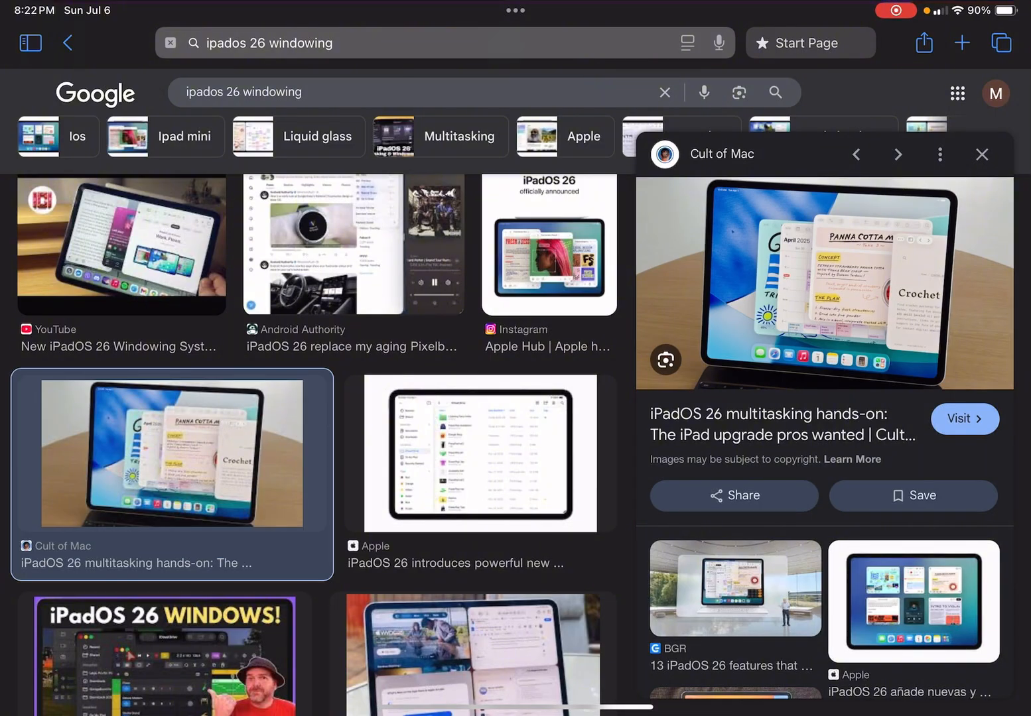
{"action": "scroll", "scroll_direction": "down", "scroll_amount": 3}
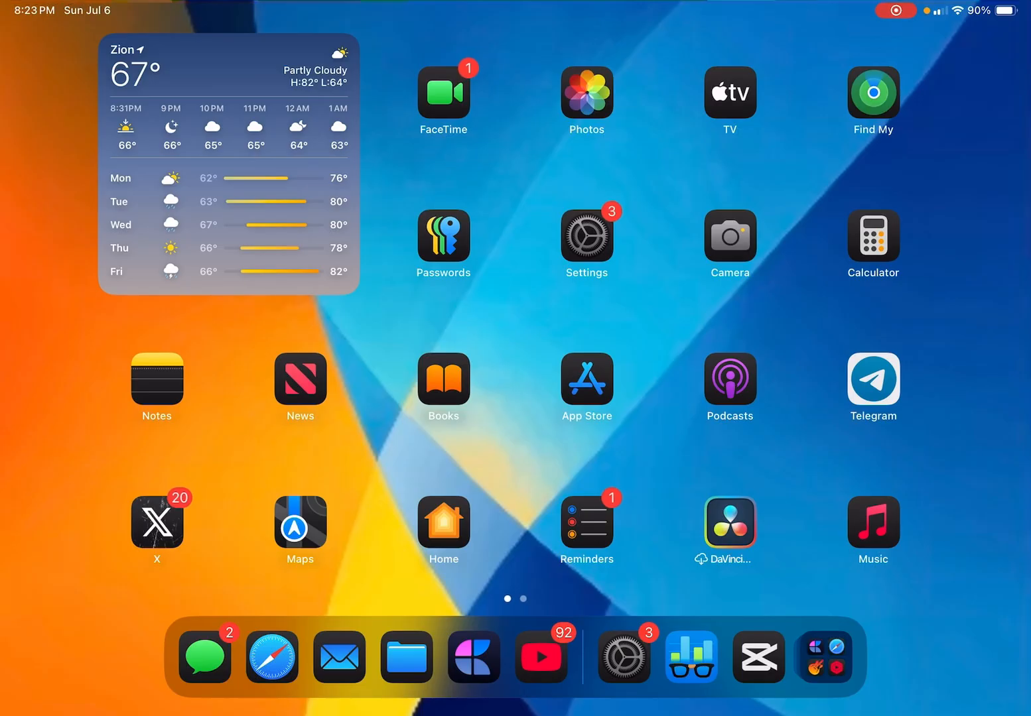
Switch YouTube to the vlogs channel account and play 'Talking about my YouTube channels'.
{"action": "left_click", "coordinate": [541, 657]}
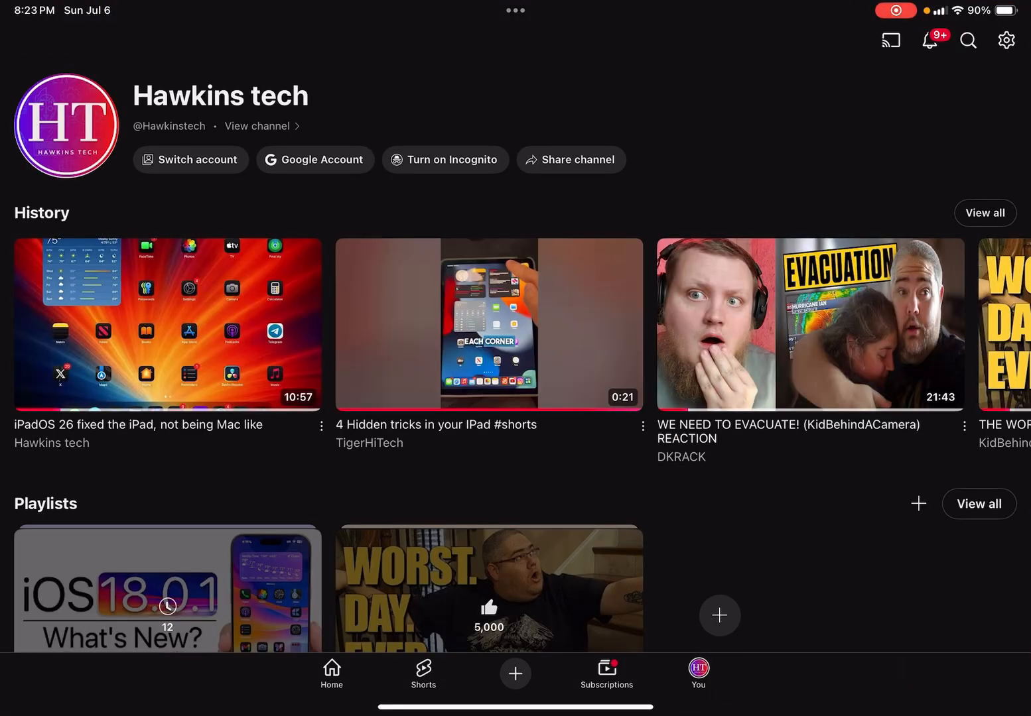
{"action": "left_click", "coordinate": [190, 159]}
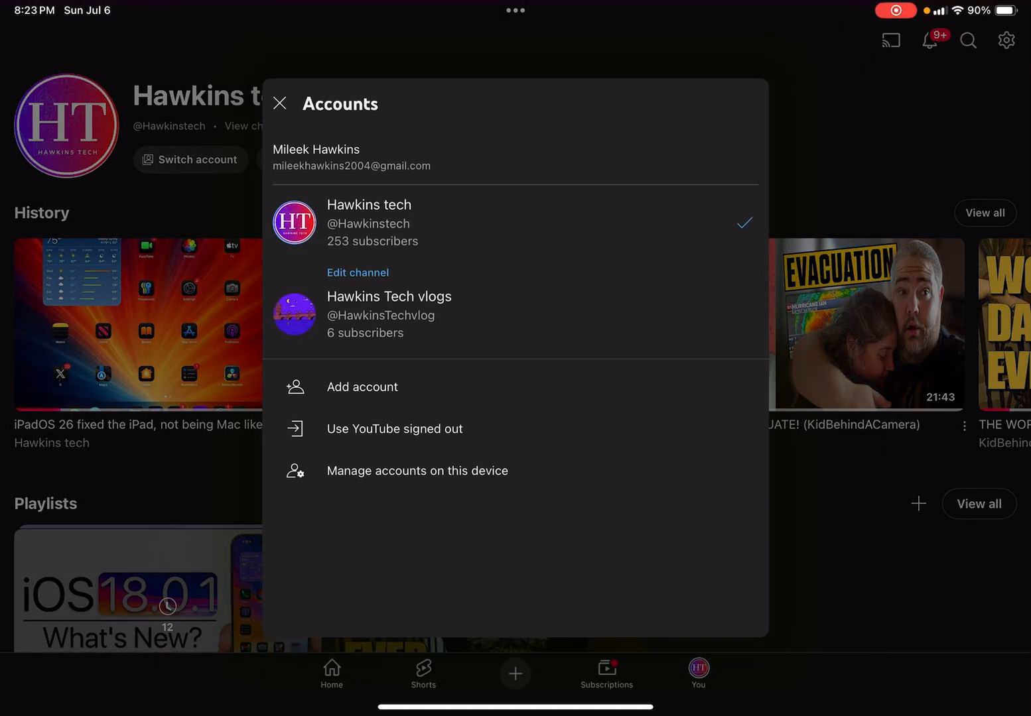
{"action": "left_click", "coordinate": [390, 314]}
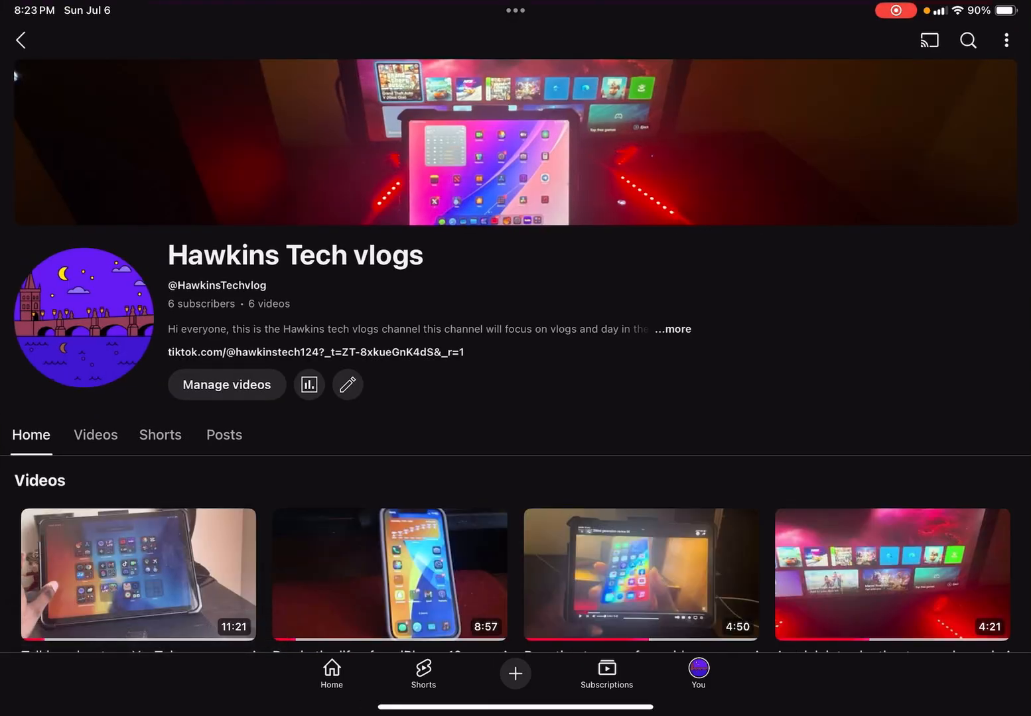
{"action": "scroll", "scroll_direction": "up", "scroll_amount": 3}
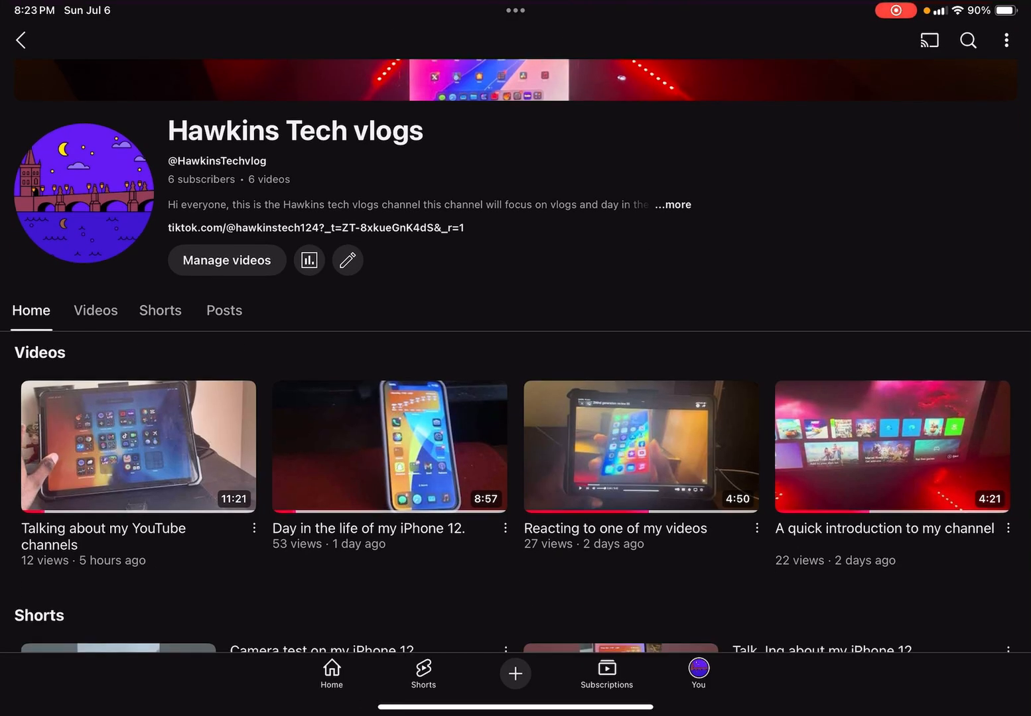
{"action": "left_click", "coordinate": [138, 446]}
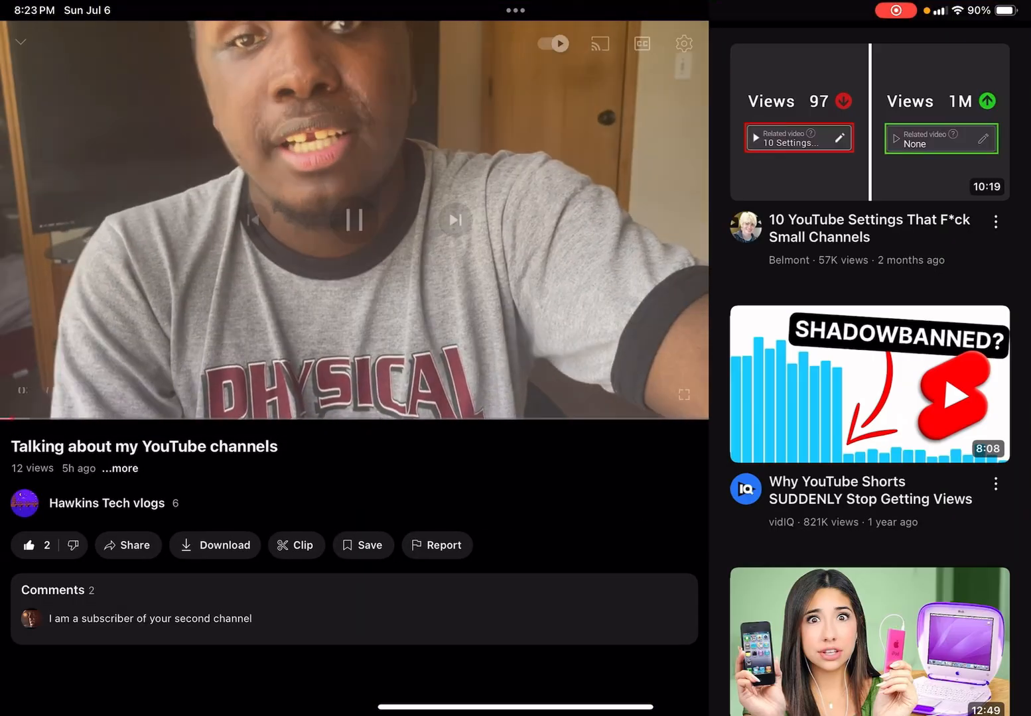
Pause the video and minimize it back to the vlogs channel's account page.
{"action": "left_click", "coordinate": [354, 220]}
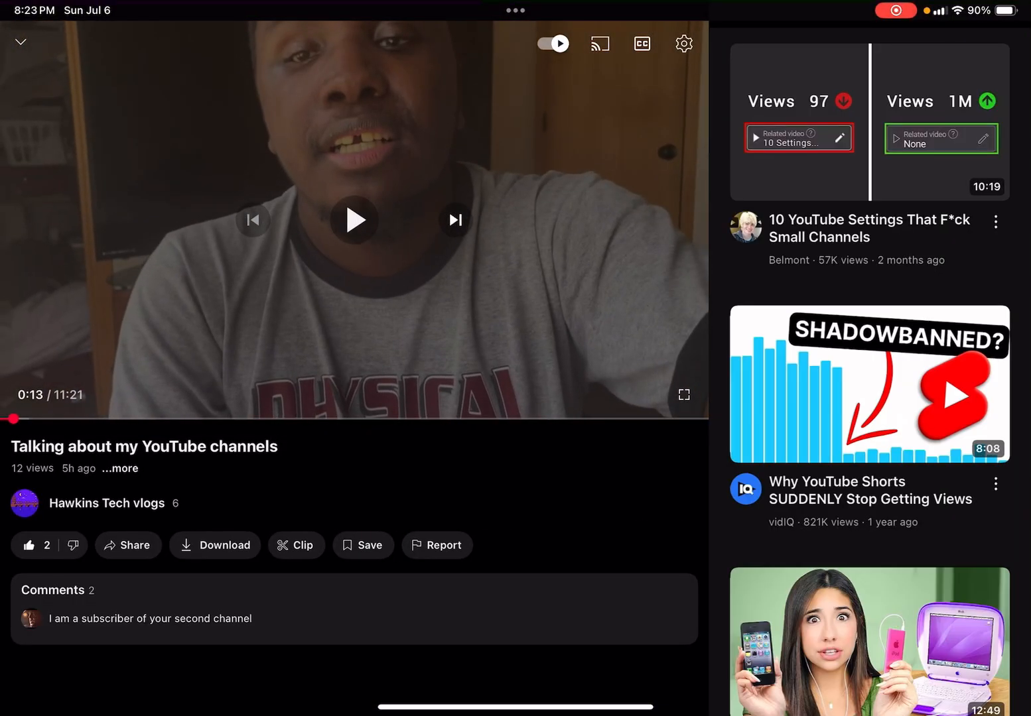
{"action": "left_click", "coordinate": [107, 502]}
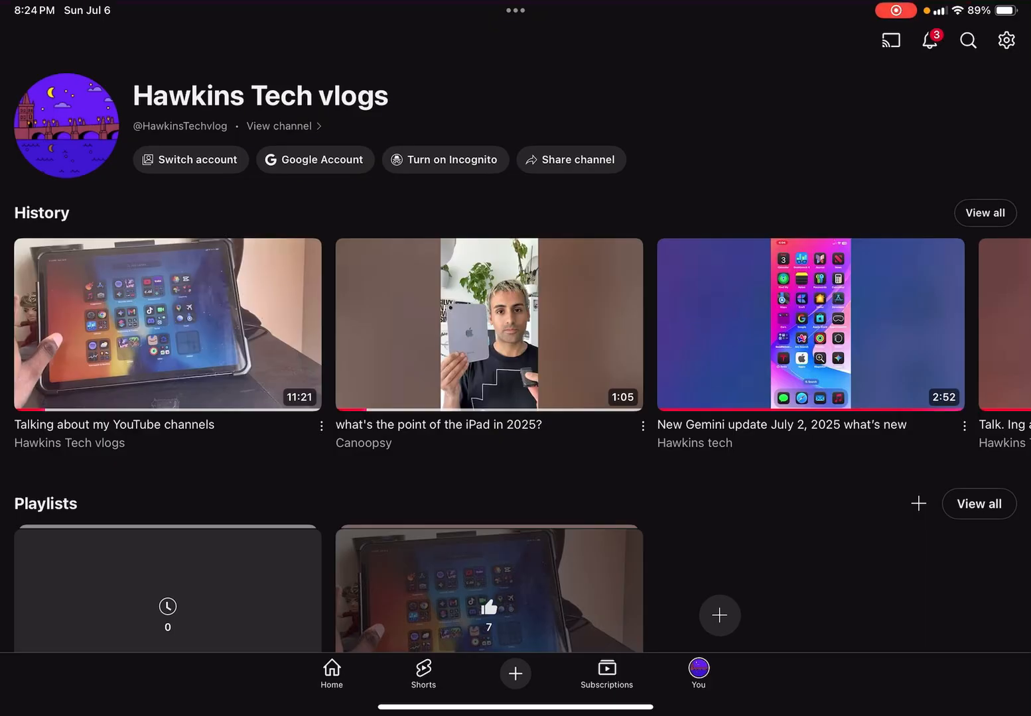
Switch YouTube back to the main tech channel account with 253 subscribers.
{"action": "left_click", "coordinate": [190, 159]}
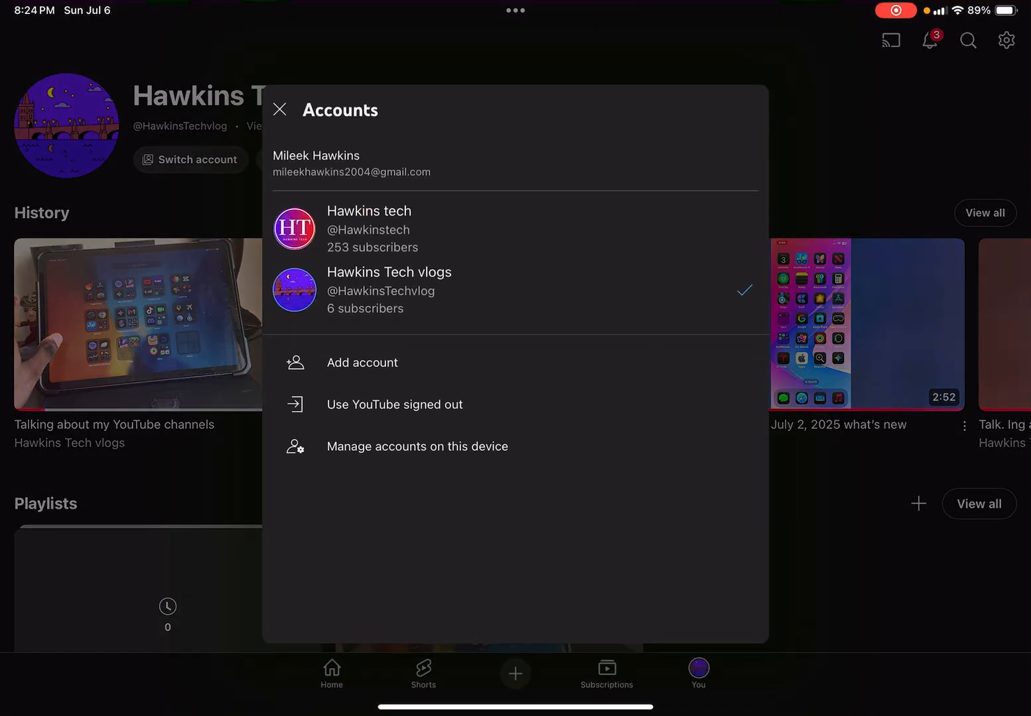
{"action": "left_click", "coordinate": [369, 211]}
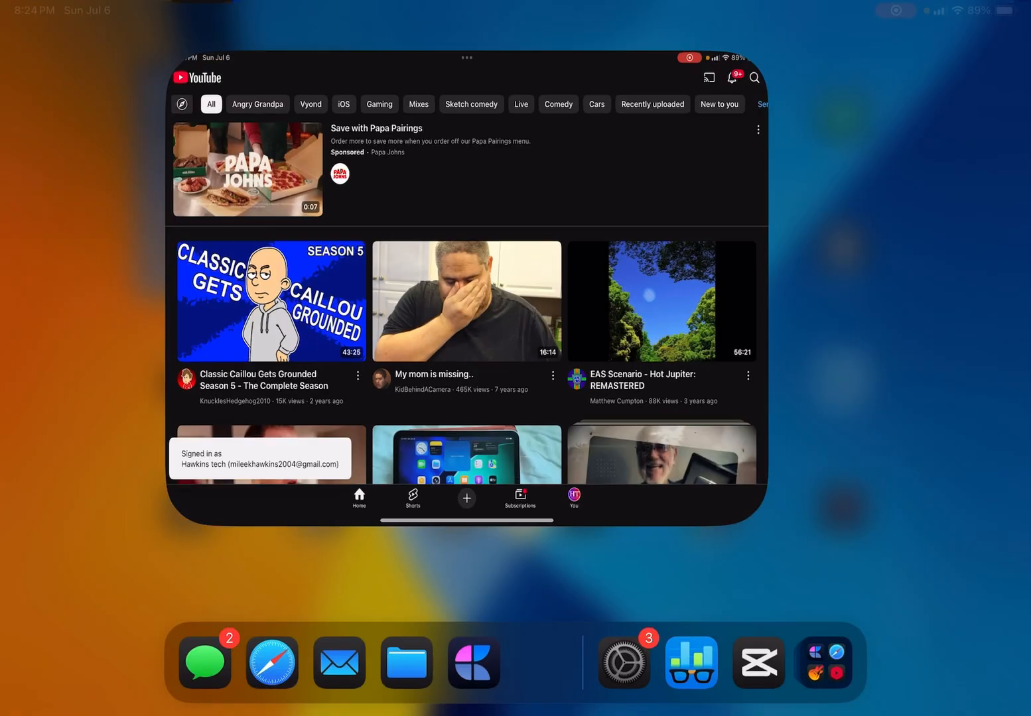